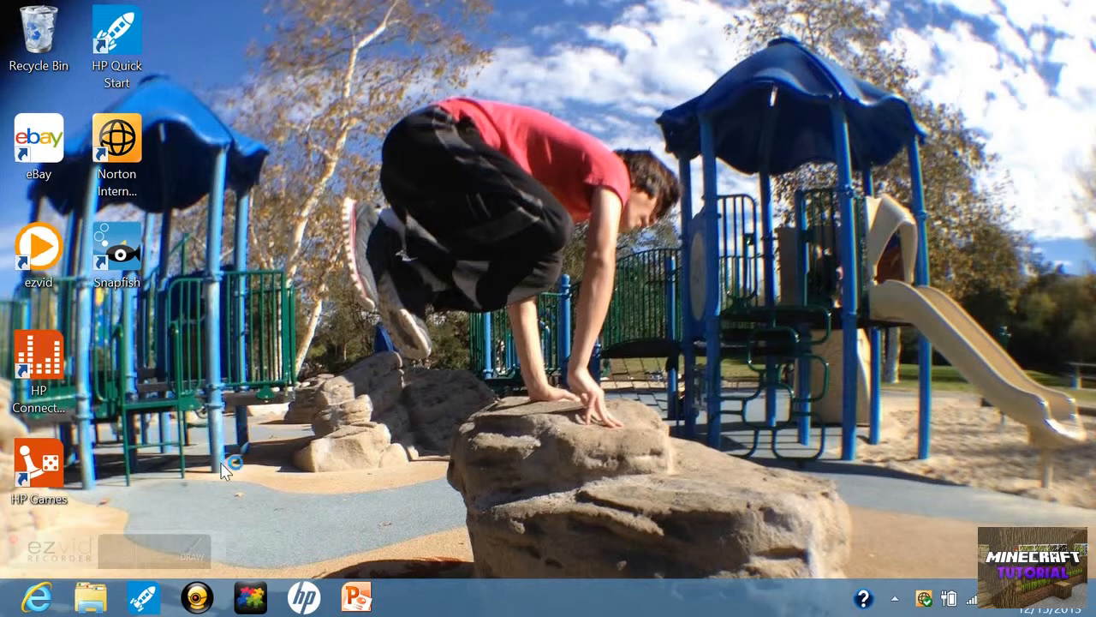
pyautogui.moveTo(524, 447)
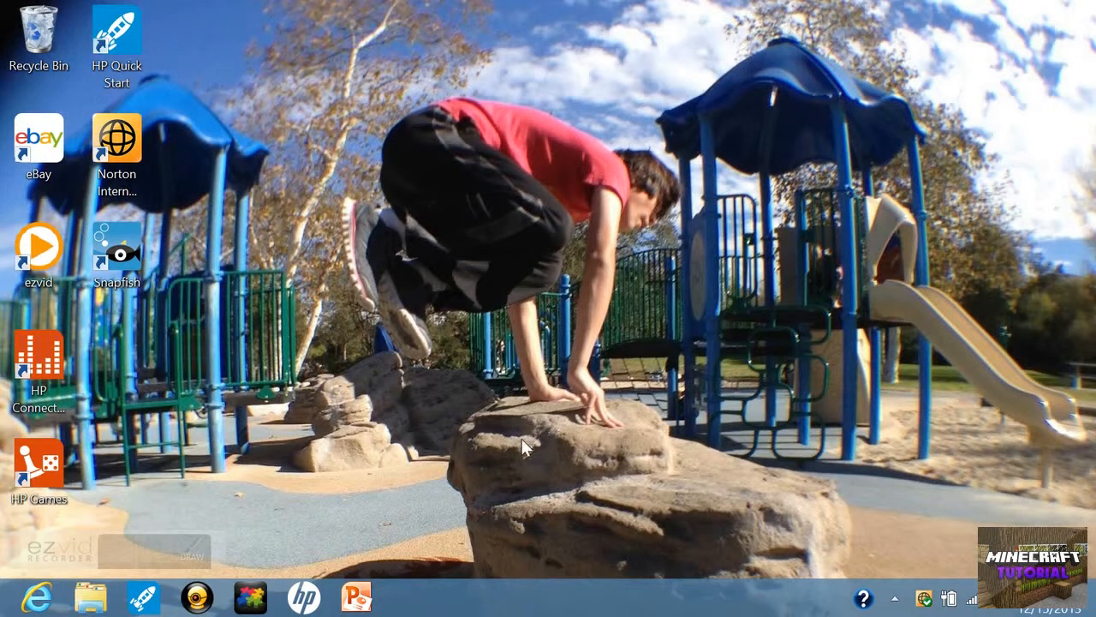
pyautogui.moveTo(410, 317)
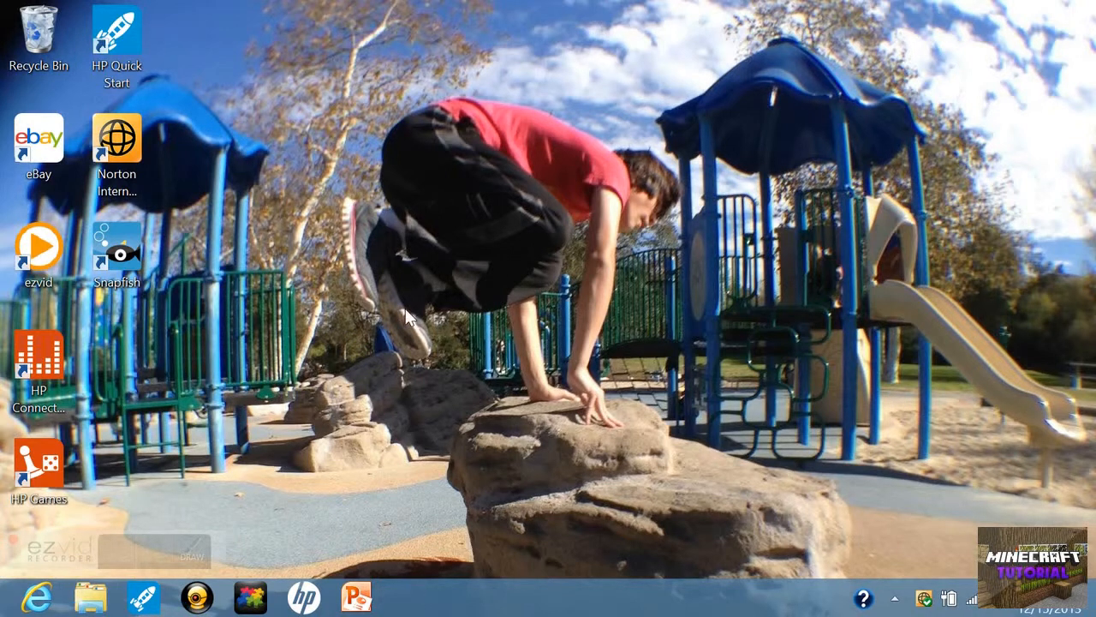
# Search Google for 'java', reach java.com's Windows download page and agree to start the free download.
pyautogui.click(38, 596)
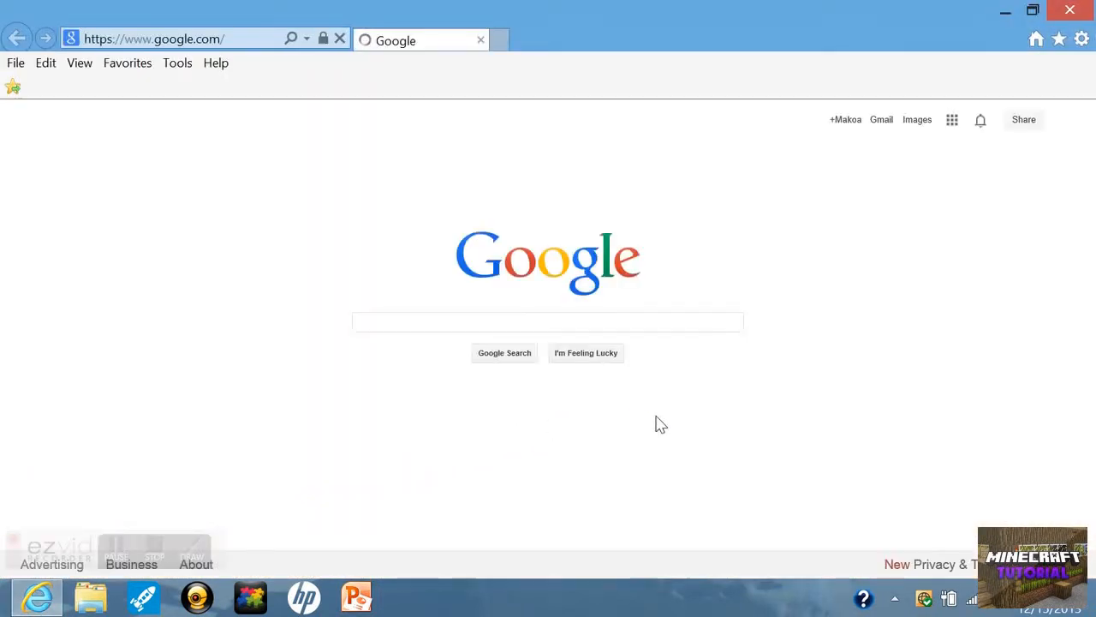
pyautogui.write('java')
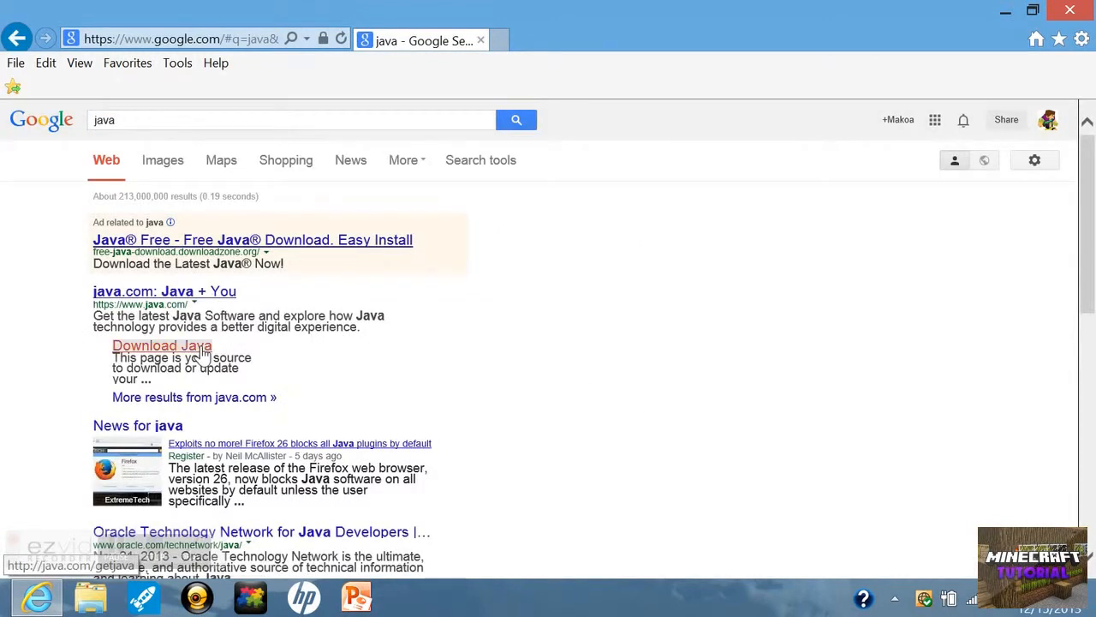
pyautogui.click(161, 346)
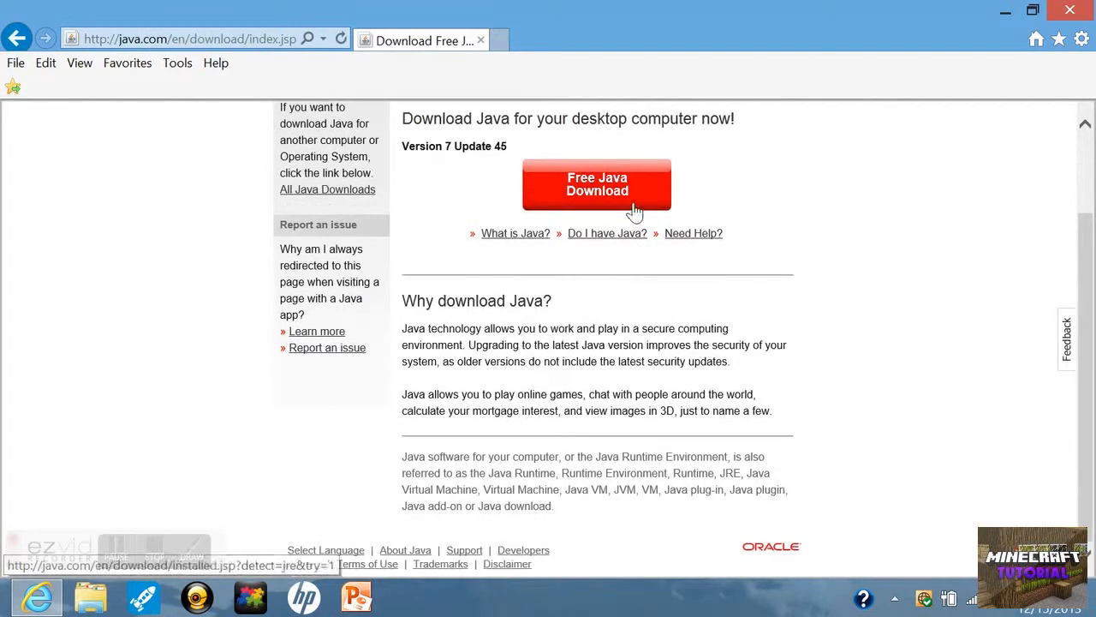
pyautogui.click(596, 183)
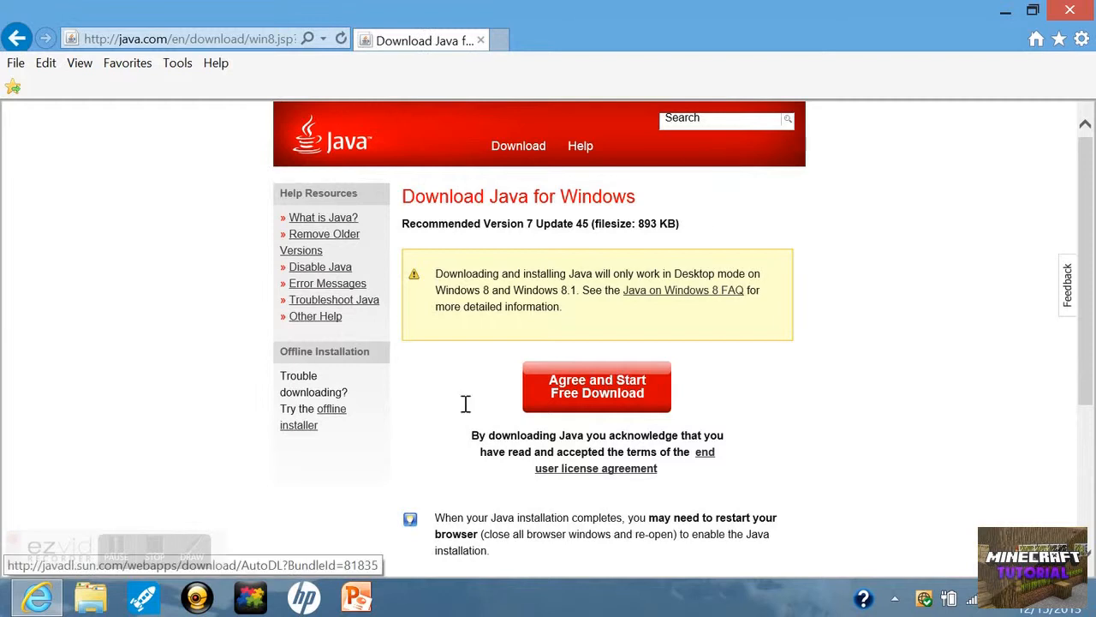
pyautogui.click(596, 387)
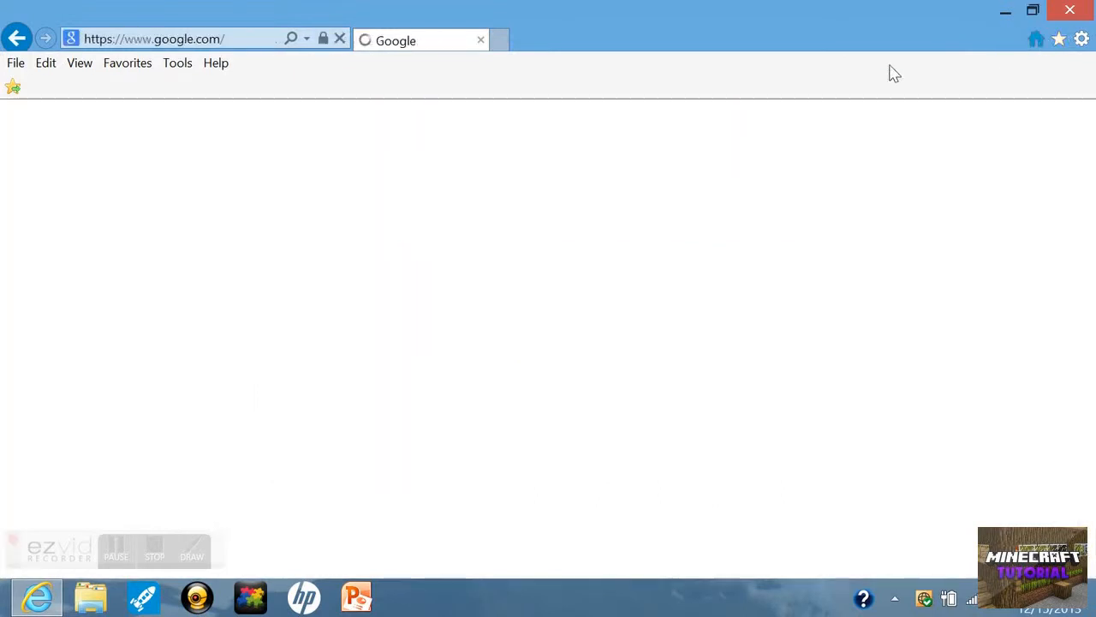
# Search Google for 'minecraft' via the suggestion and open the official minecraft.net site.
pyautogui.write('p')
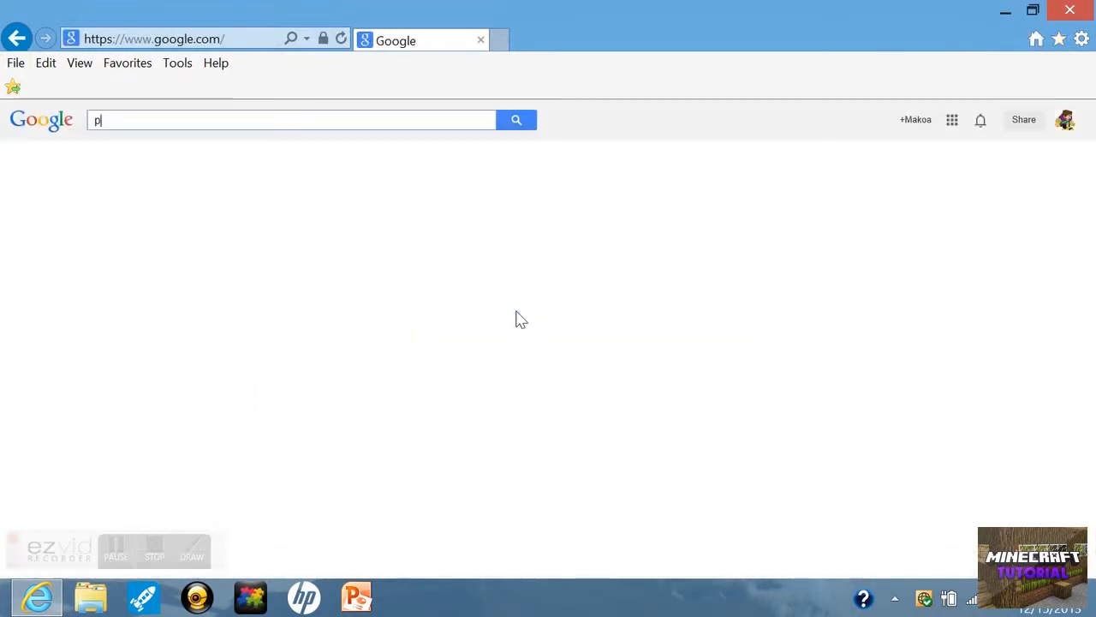
pyautogui.write('mine')
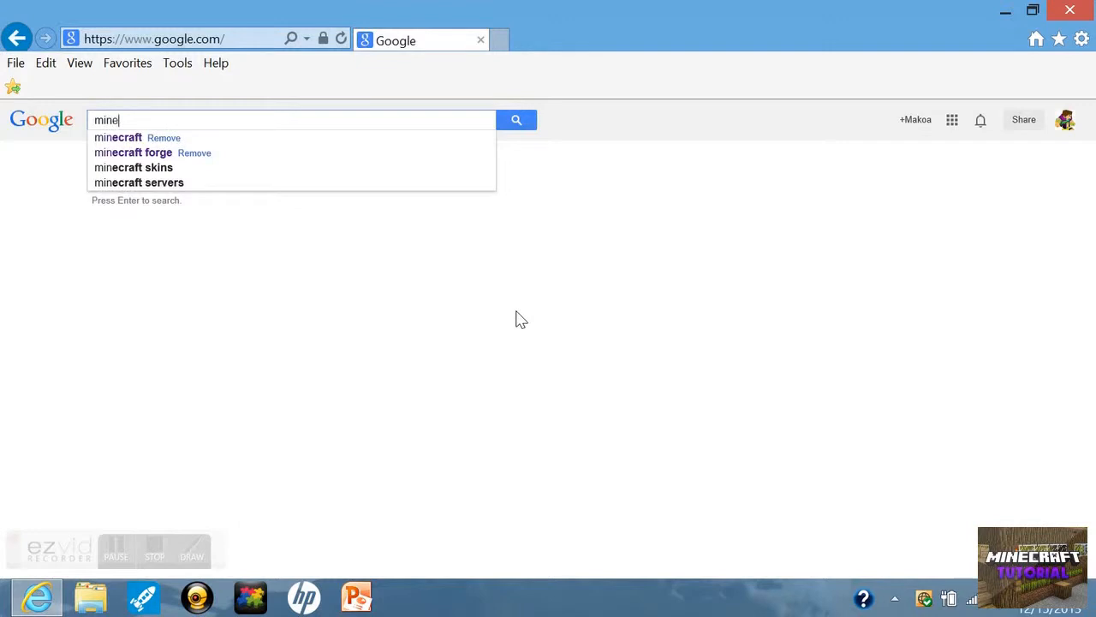
pyautogui.click(117, 137)
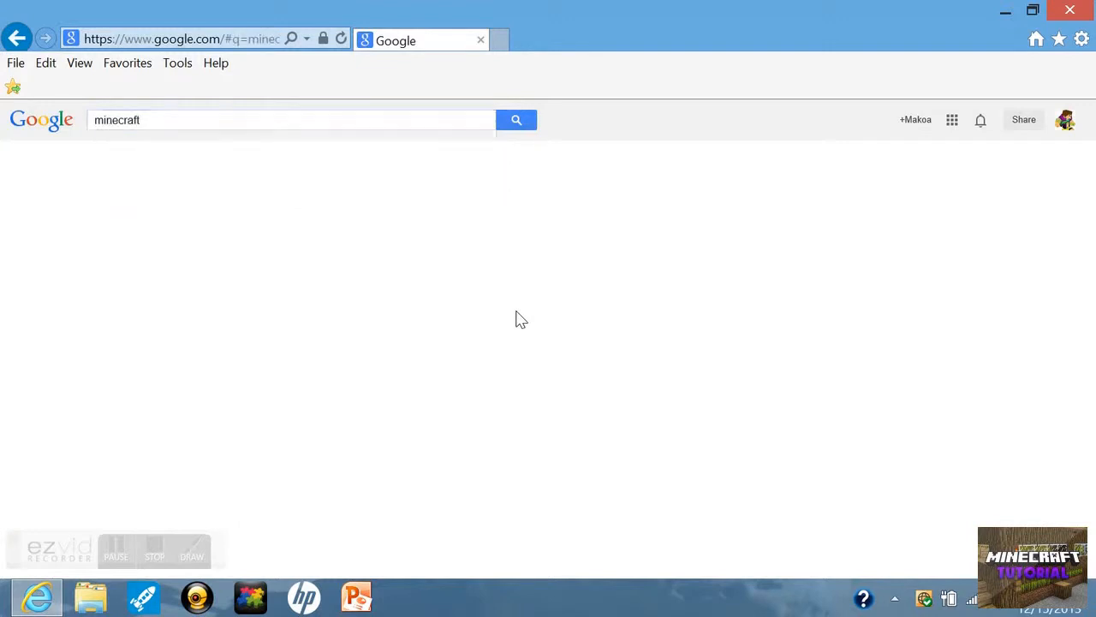
pyautogui.click(515, 120)
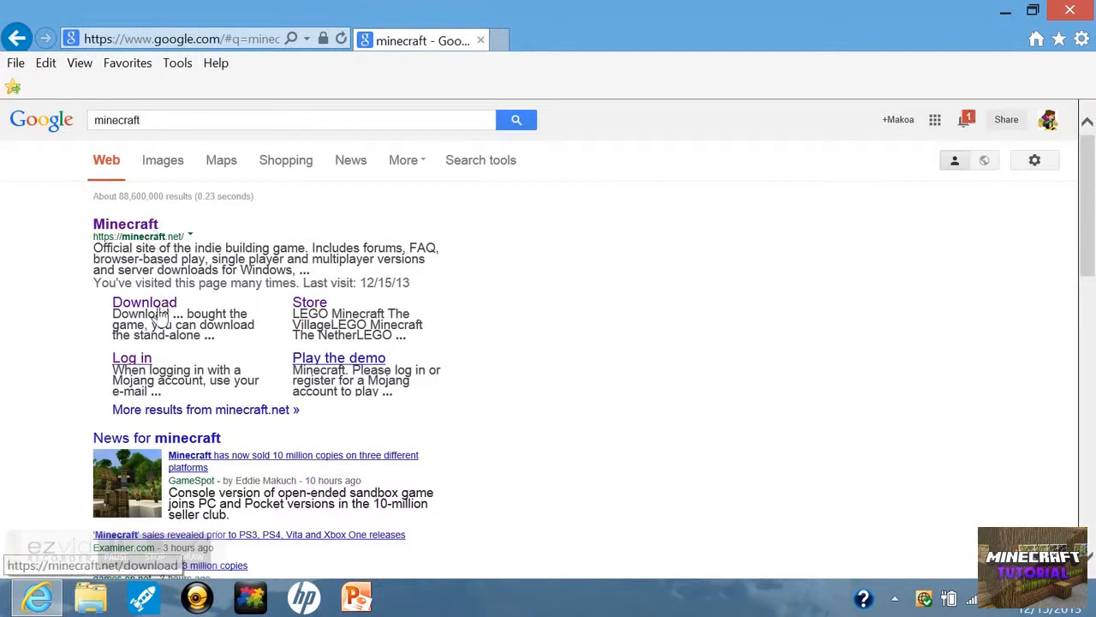
pyautogui.click(125, 222)
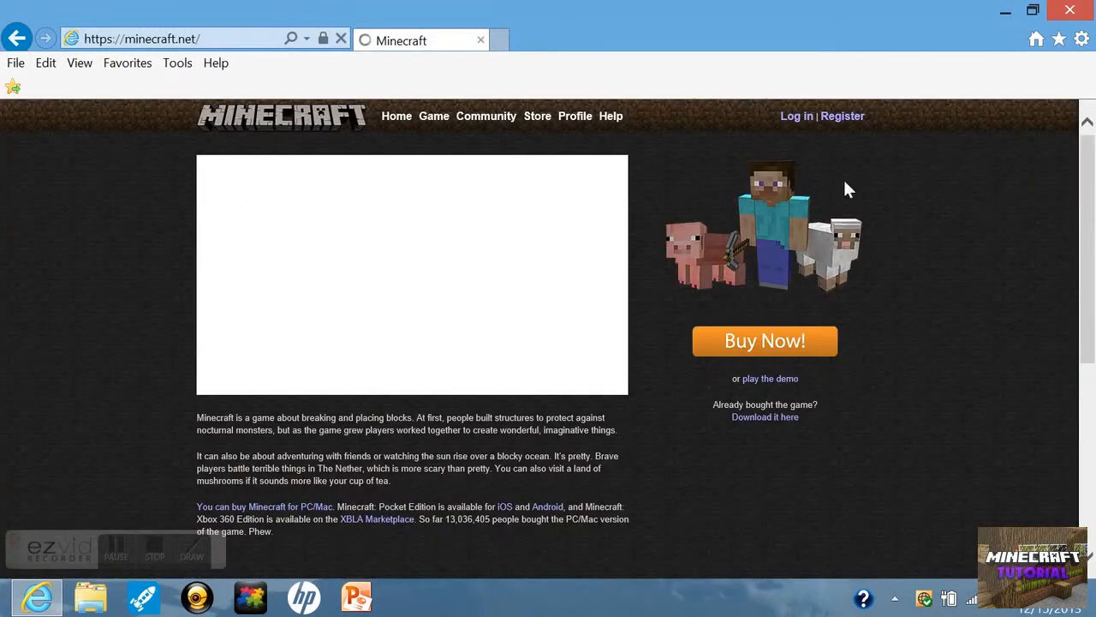
pyautogui.moveTo(781, 161)
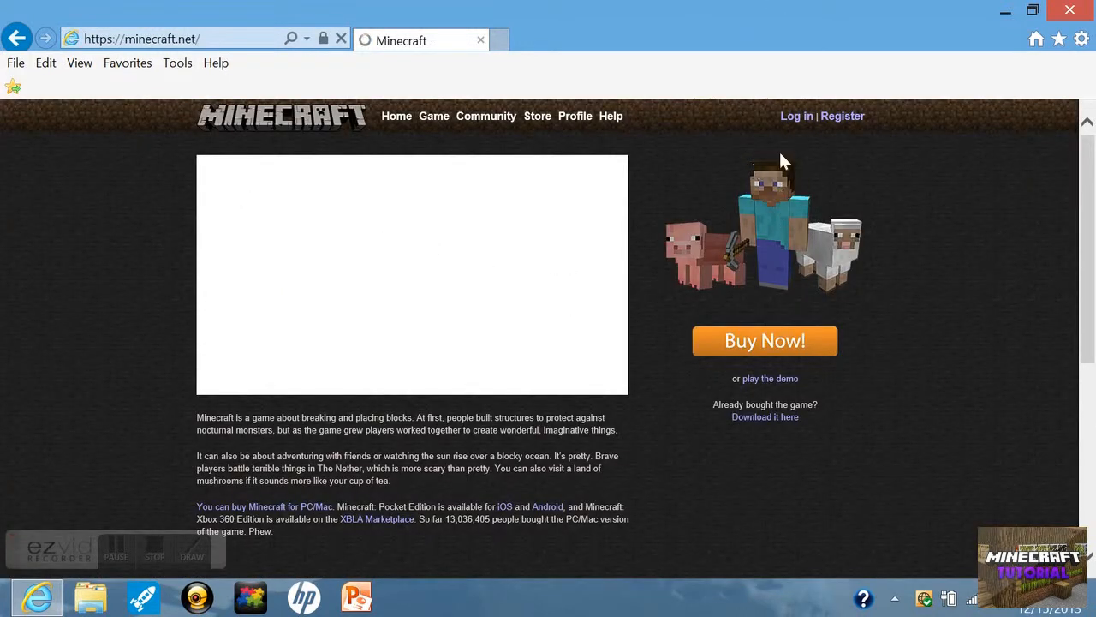
pyautogui.moveTo(843, 116)
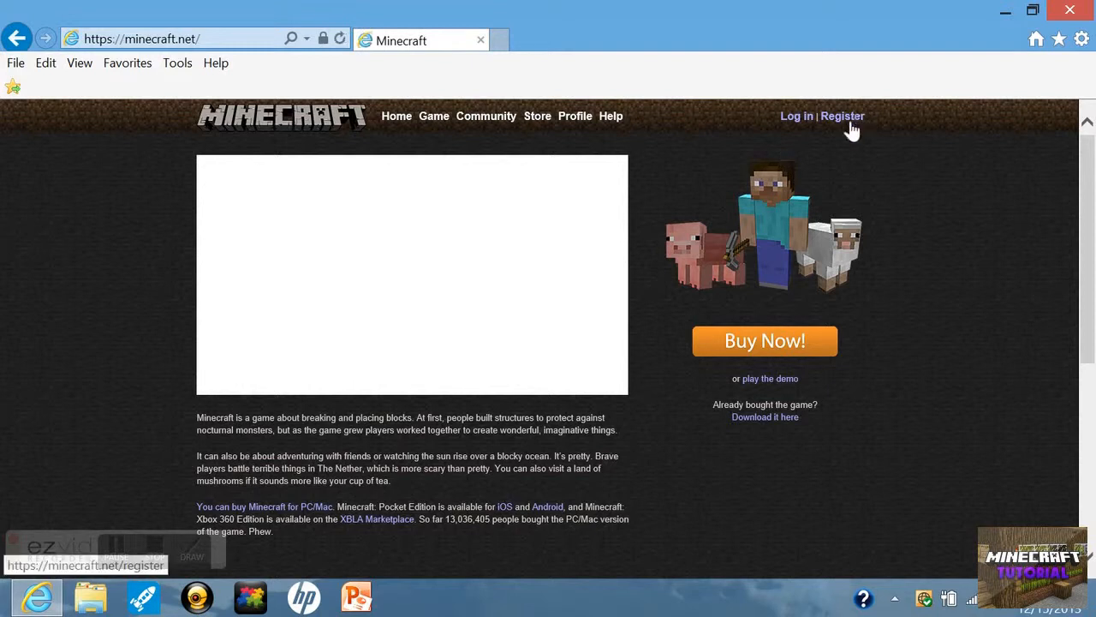
# Open Register on minecraft.net and scroll through the Mojang account registration form.
pyautogui.click(843, 117)
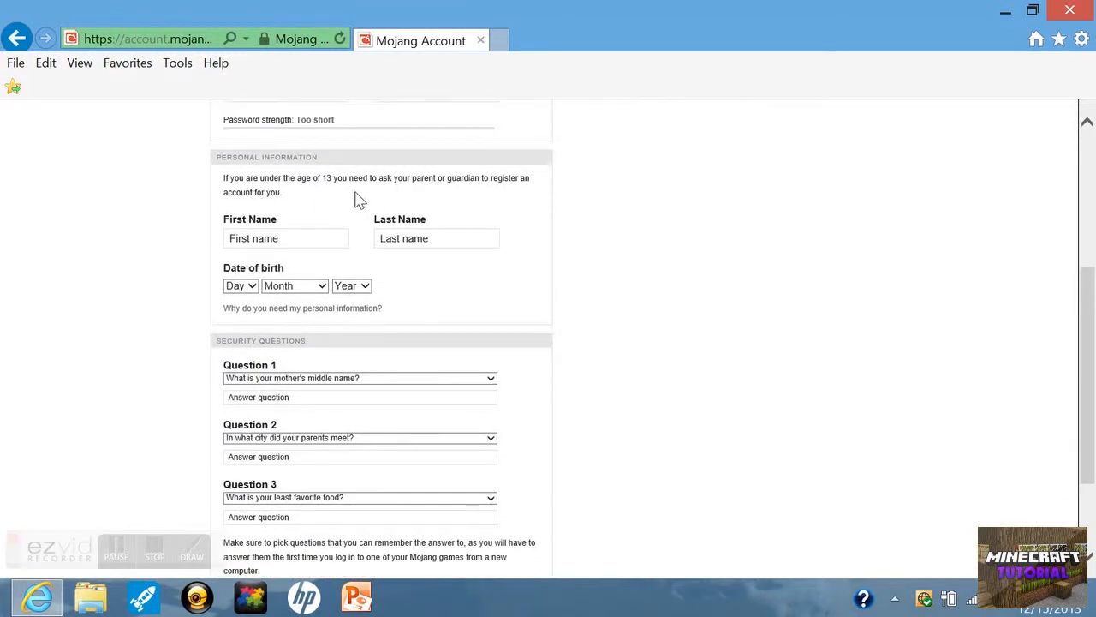
pyautogui.moveTo(366, 221)
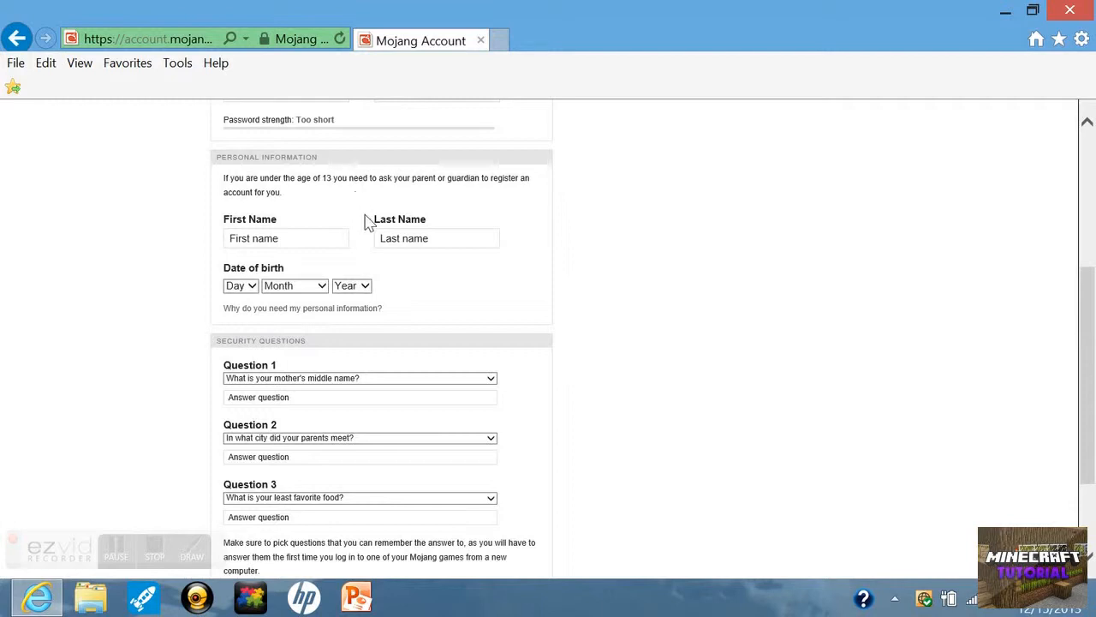
pyautogui.scroll(-3)
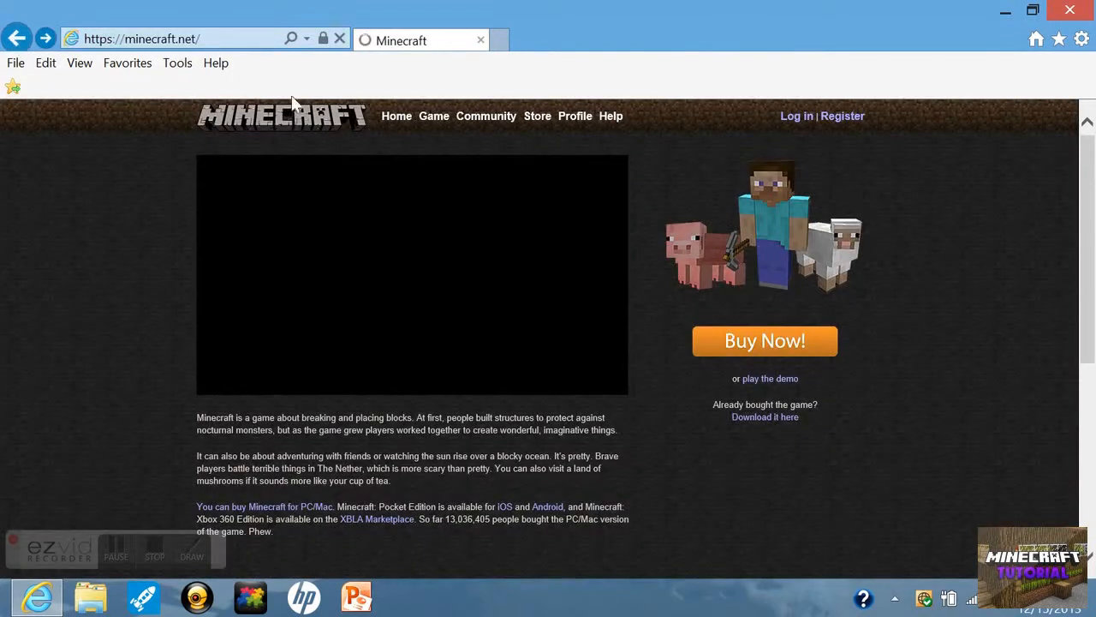
pyautogui.moveTo(740, 351)
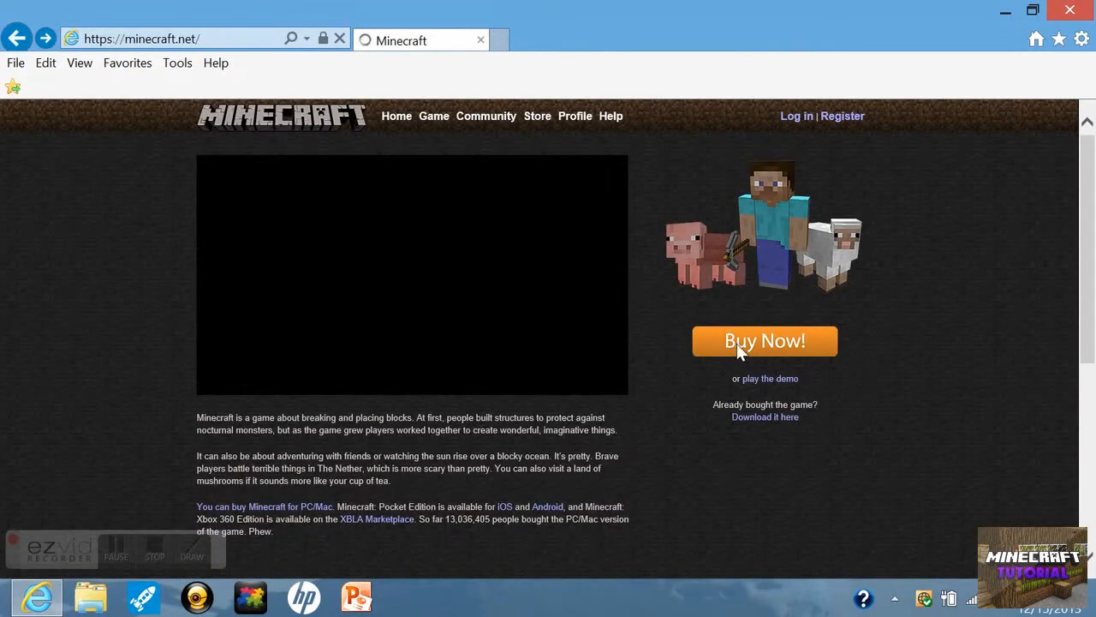
# Visit the Buy Now store, go to Log in from the Buy Minecraft tile, then close the browser.
pyautogui.click(763, 340)
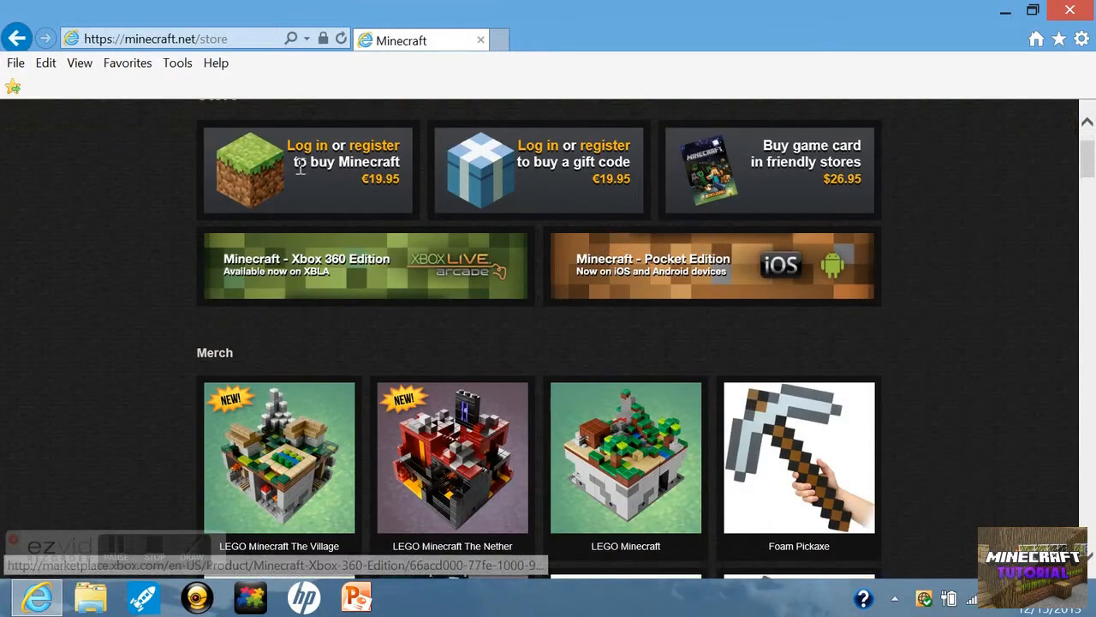
pyautogui.click(307, 144)
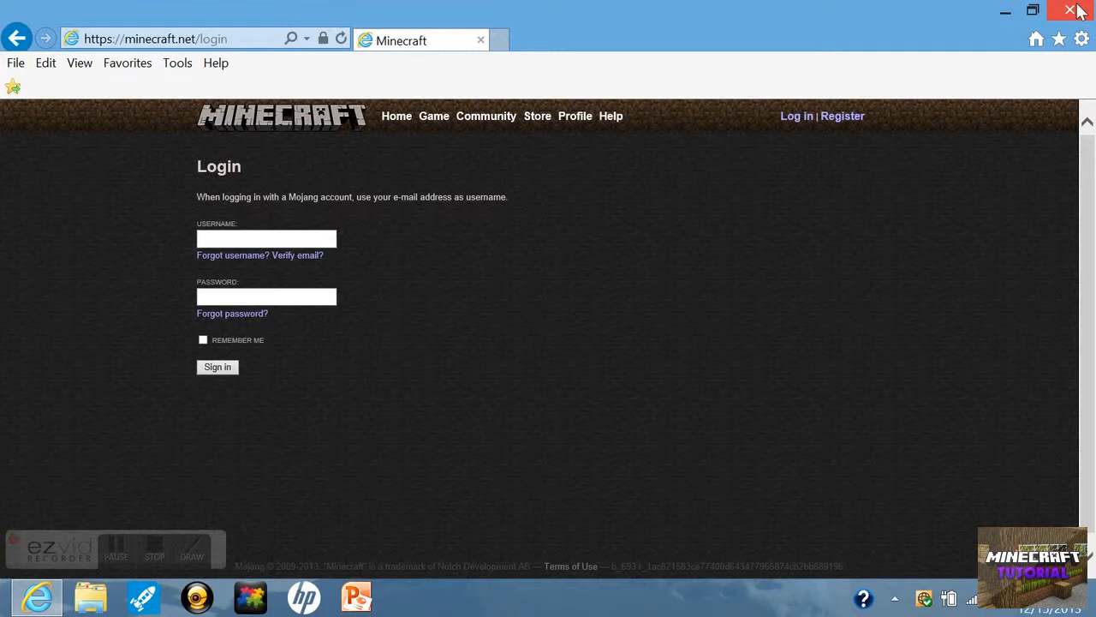
pyautogui.click(1069, 10)
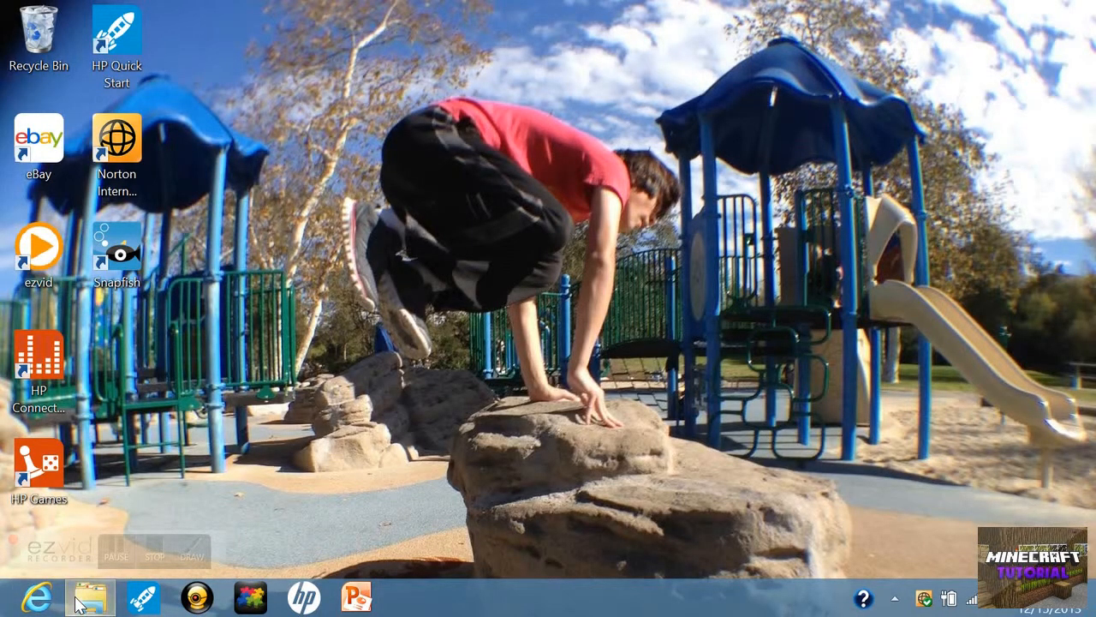
pyautogui.moveTo(326, 455)
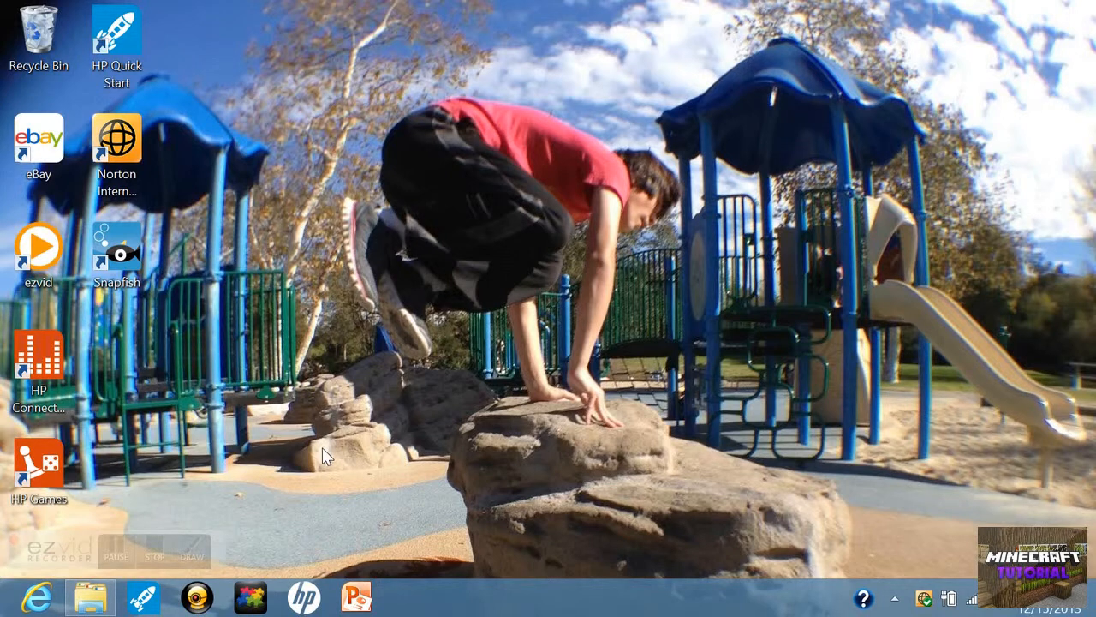
# Open File Explorer on Downloads and select the downloaded Minecraft launcher file.
pyautogui.click(89, 596)
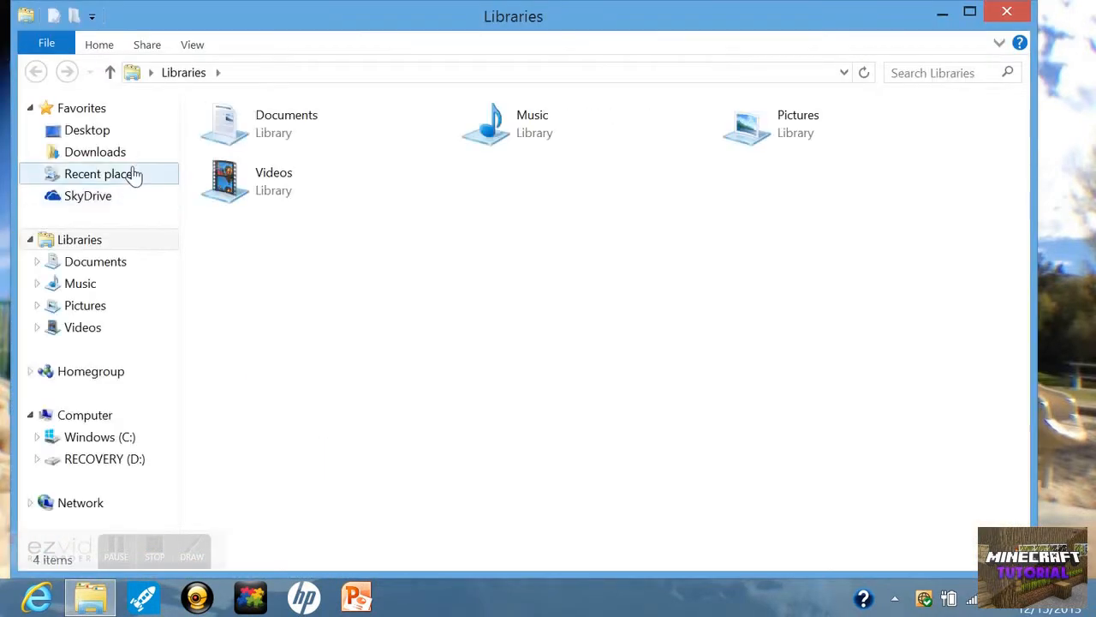
pyautogui.click(96, 150)
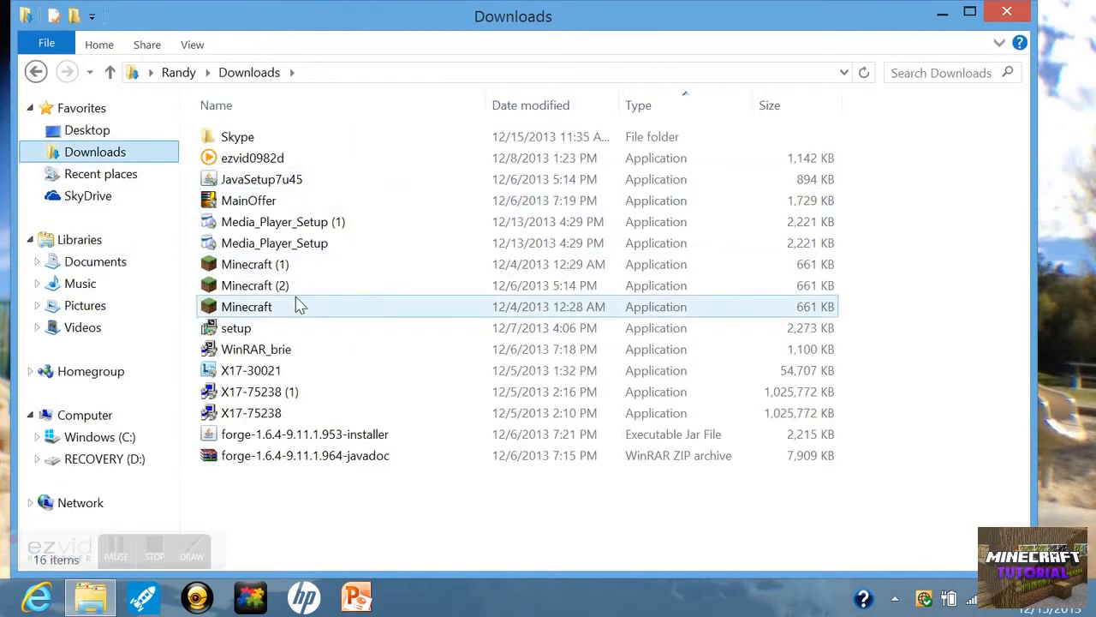
pyautogui.click(254, 263)
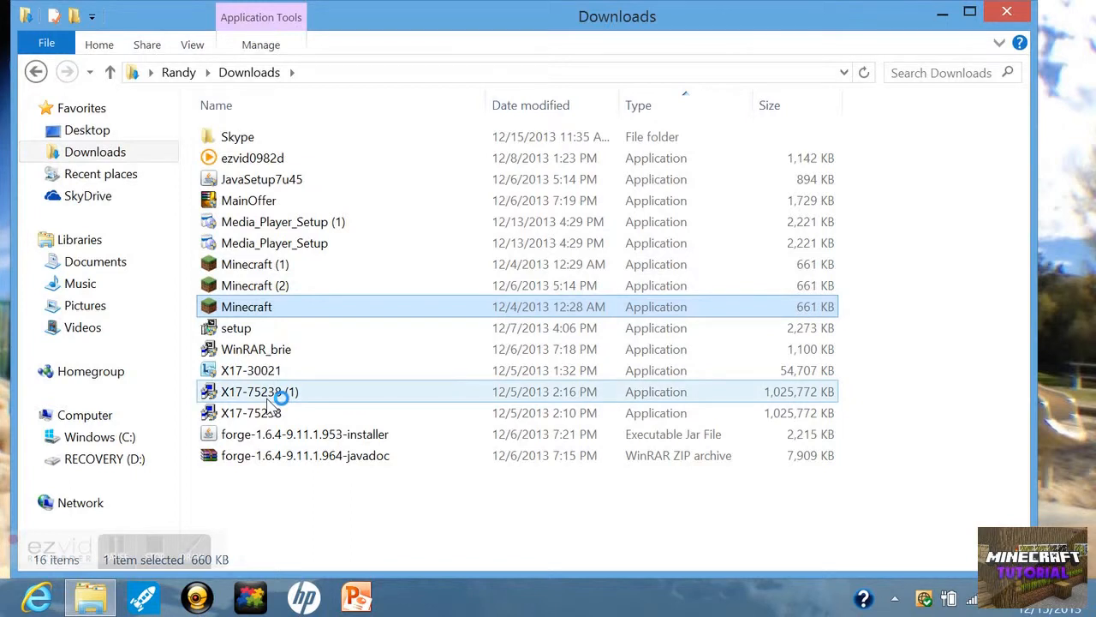
# Run Minecraft.exe, keep the logged-in Wolfvine account and press Play to launch Minecraft 1.7.4.
pyautogui.doubleClick(246, 305)
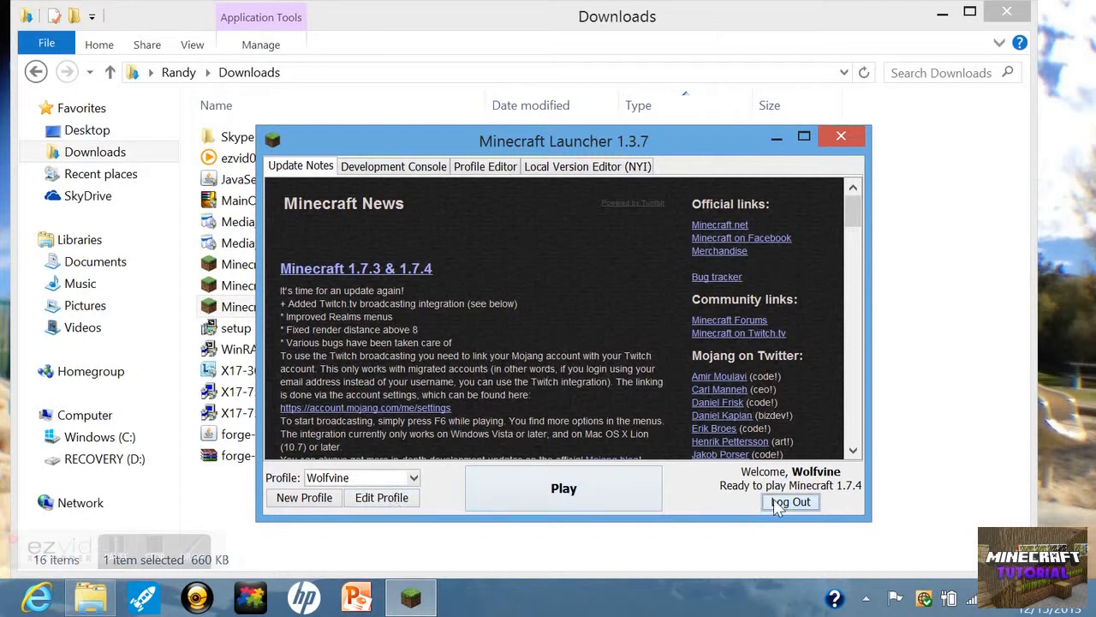
pyautogui.click(790, 500)
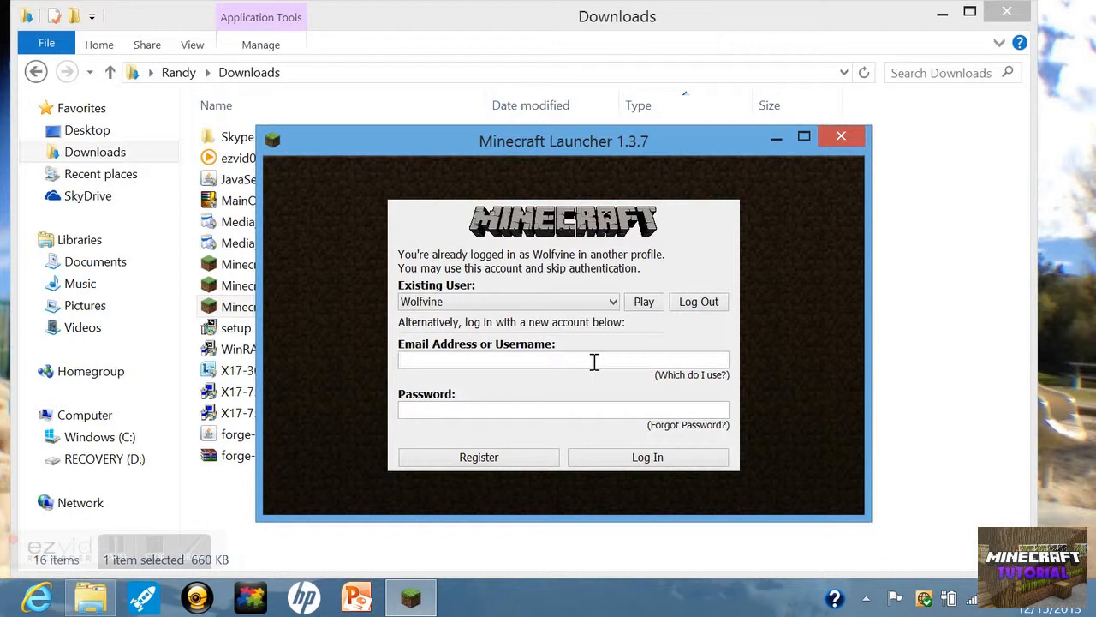
pyautogui.moveTo(613, 356)
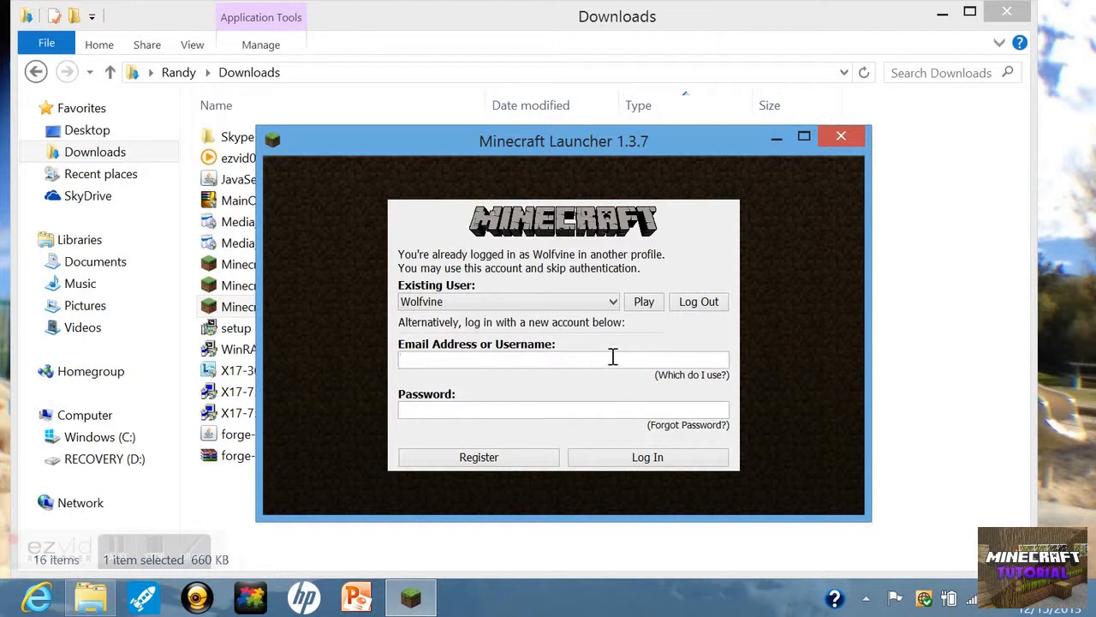
pyautogui.moveTo(548, 429)
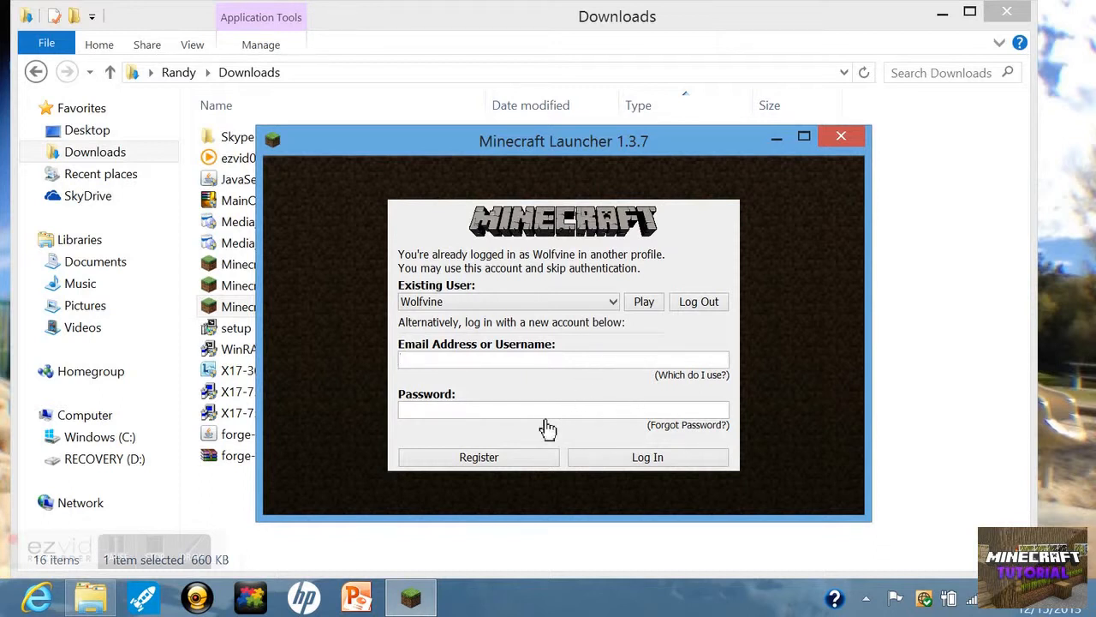
pyautogui.click(644, 302)
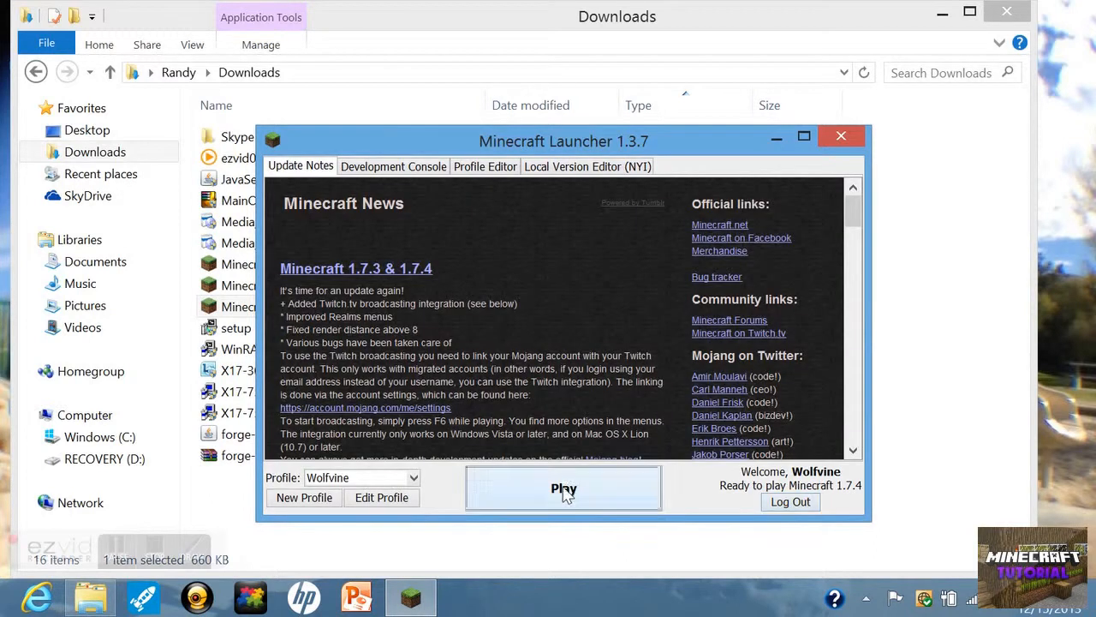
pyautogui.click(564, 488)
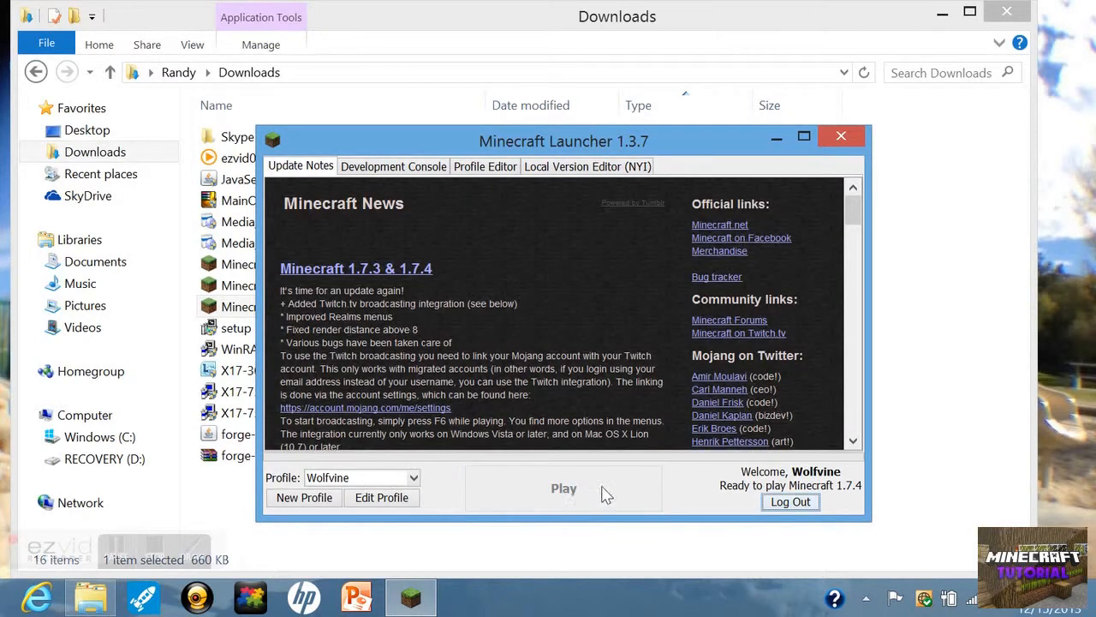
pyautogui.click(563, 488)
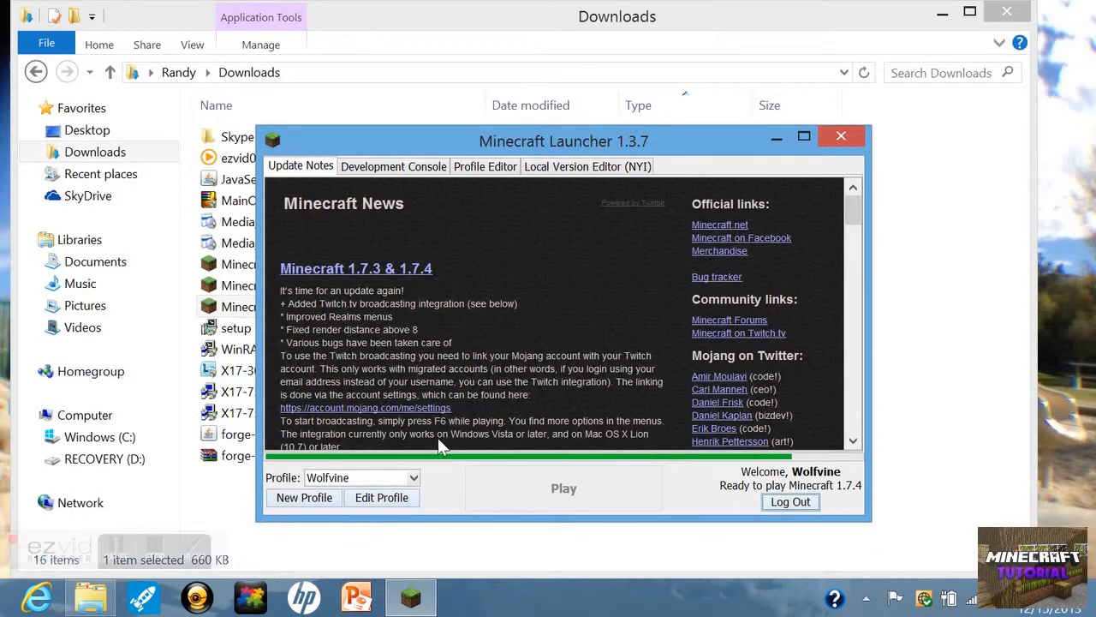
pyautogui.click(839, 135)
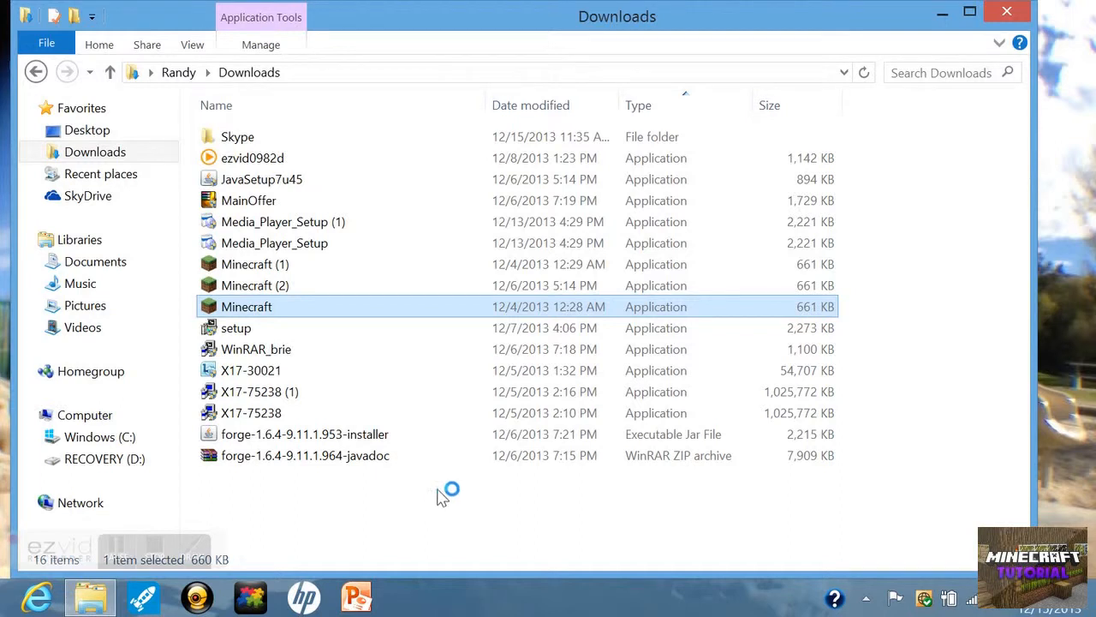
# From Singleplayer, view Create New World and More World Options, then cancel back to the world list.
pyautogui.doubleClick(247, 307)
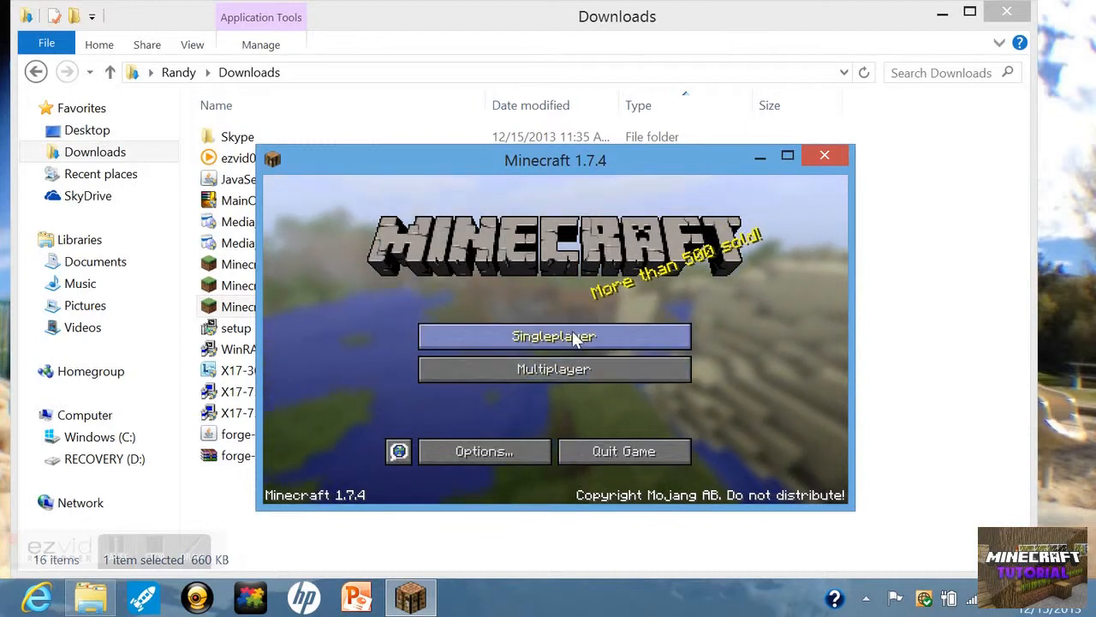
pyautogui.click(555, 336)
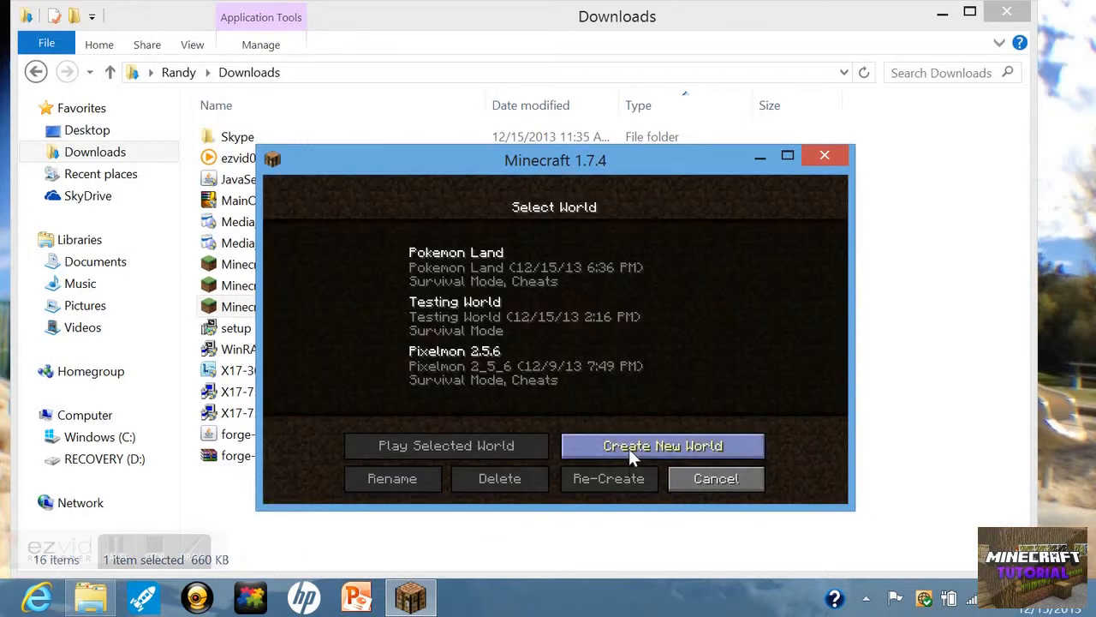
pyautogui.click(661, 445)
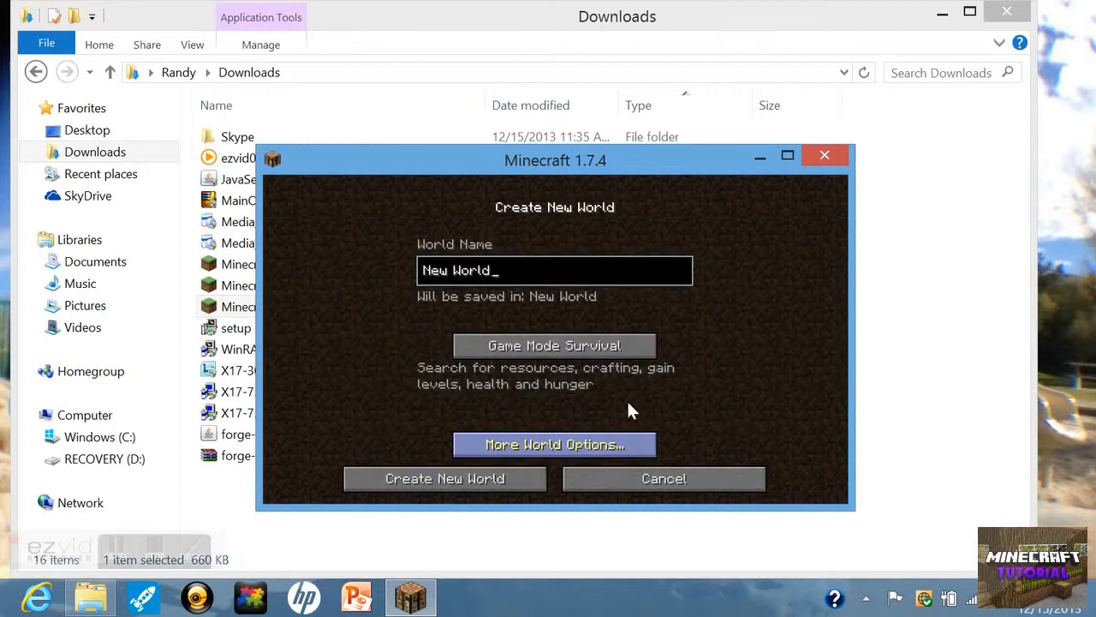
pyautogui.moveTo(637, 452)
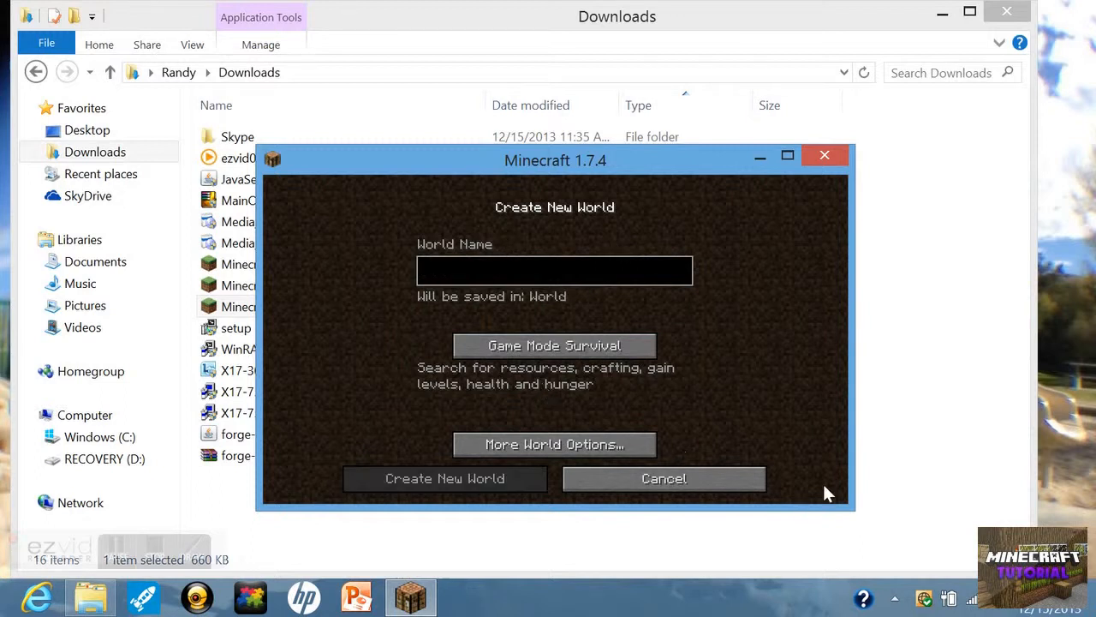
pyautogui.click(555, 443)
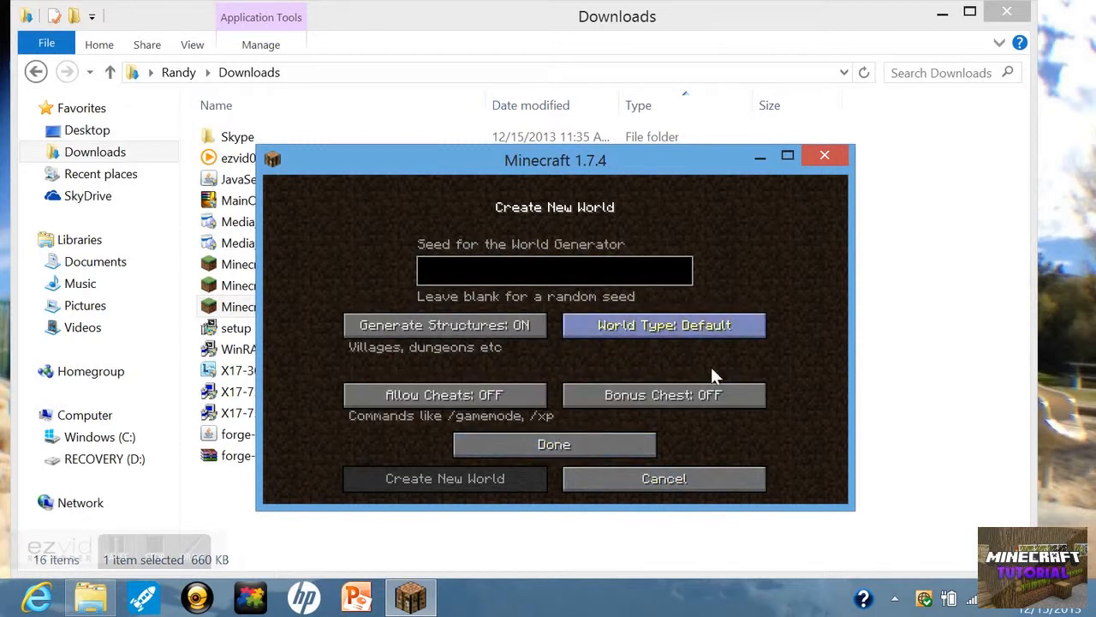
pyautogui.click(665, 325)
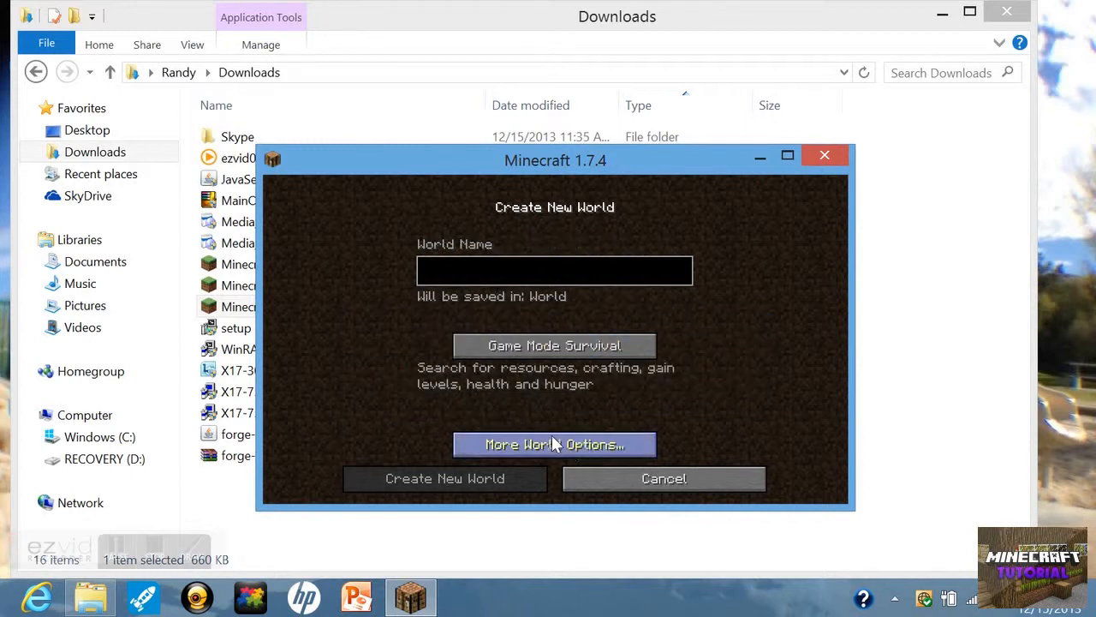
pyautogui.click(663, 477)
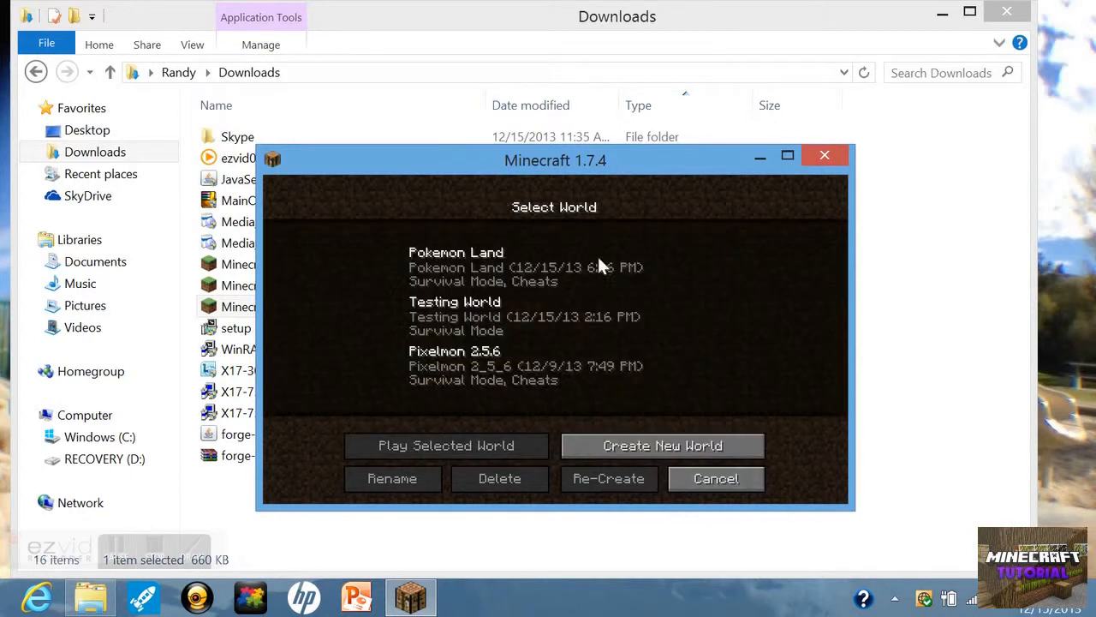
# Play a saved singleplayer world from the Select World list.
pyautogui.click(445, 445)
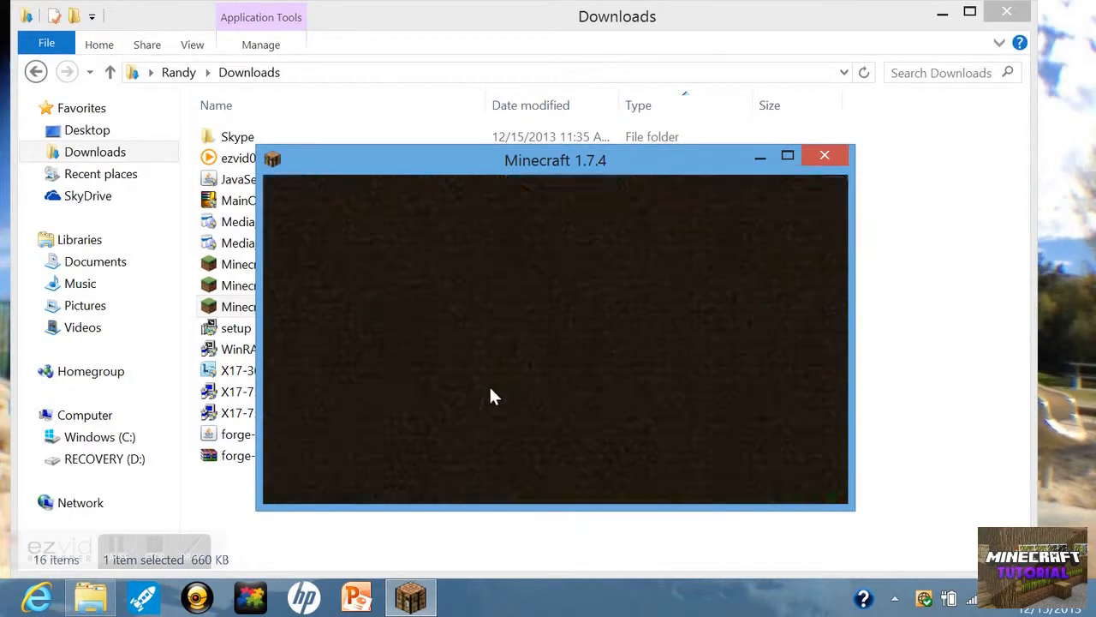
pyautogui.moveTo(483, 456)
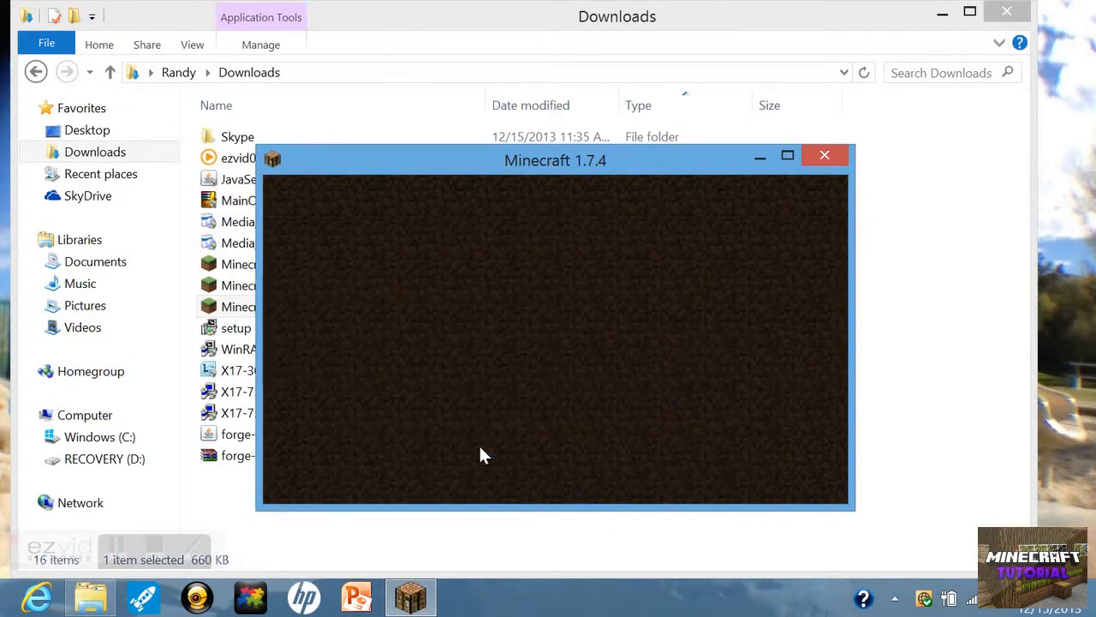
pyautogui.moveTo(555, 397)
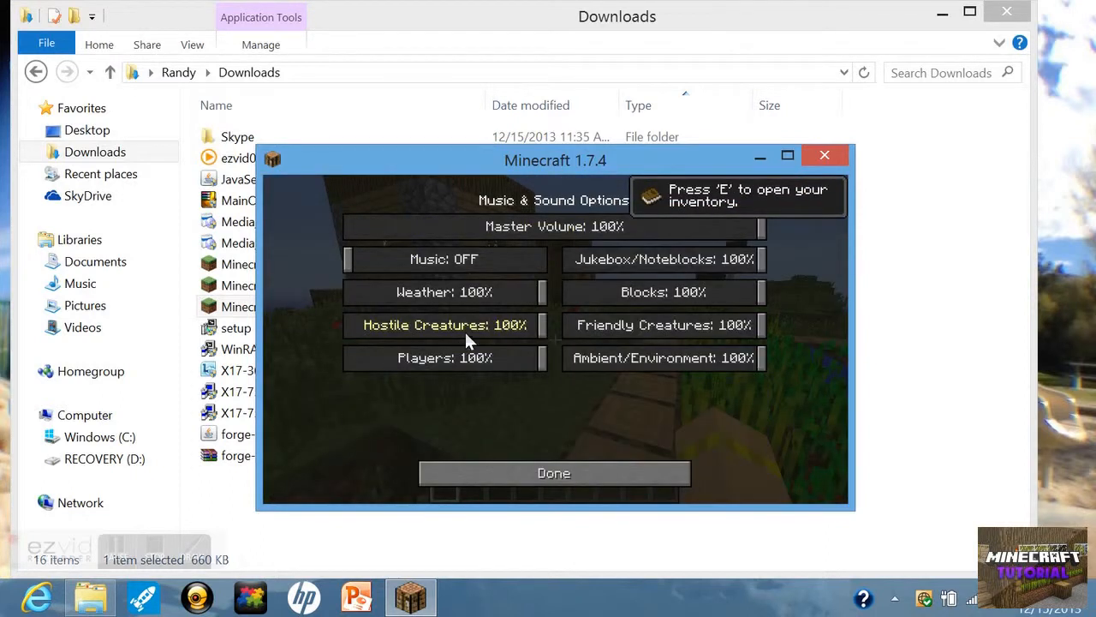
# Lower Master Volume to 22%, confirm with Done and resume walking through the village.
pyautogui.moveTo(754, 226); pyautogui.dragTo(442, 226)
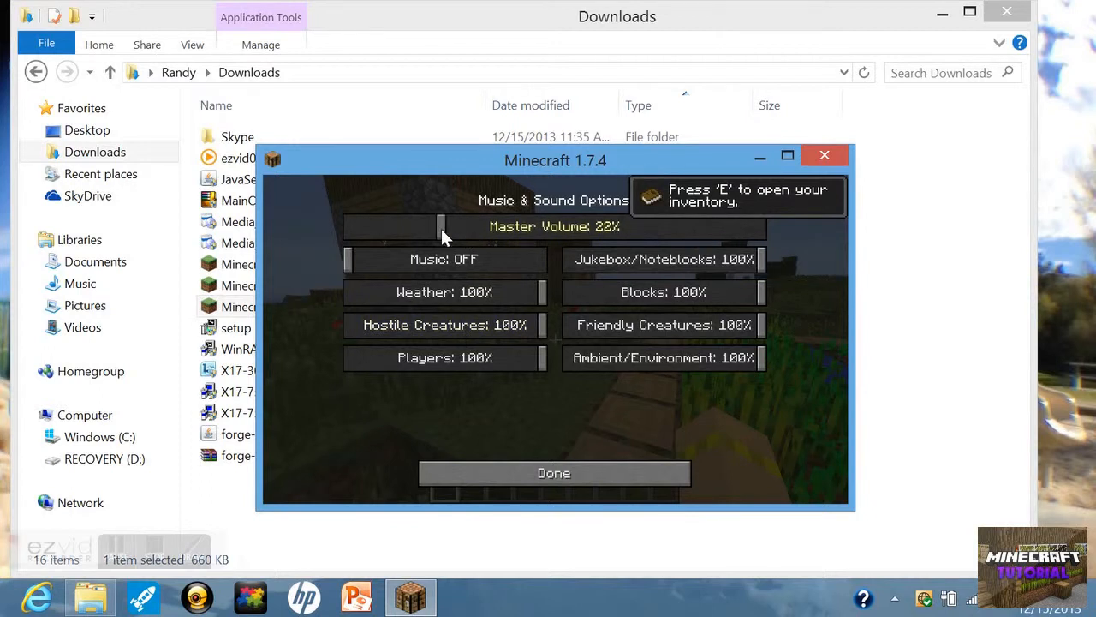
pyautogui.click(553, 473)
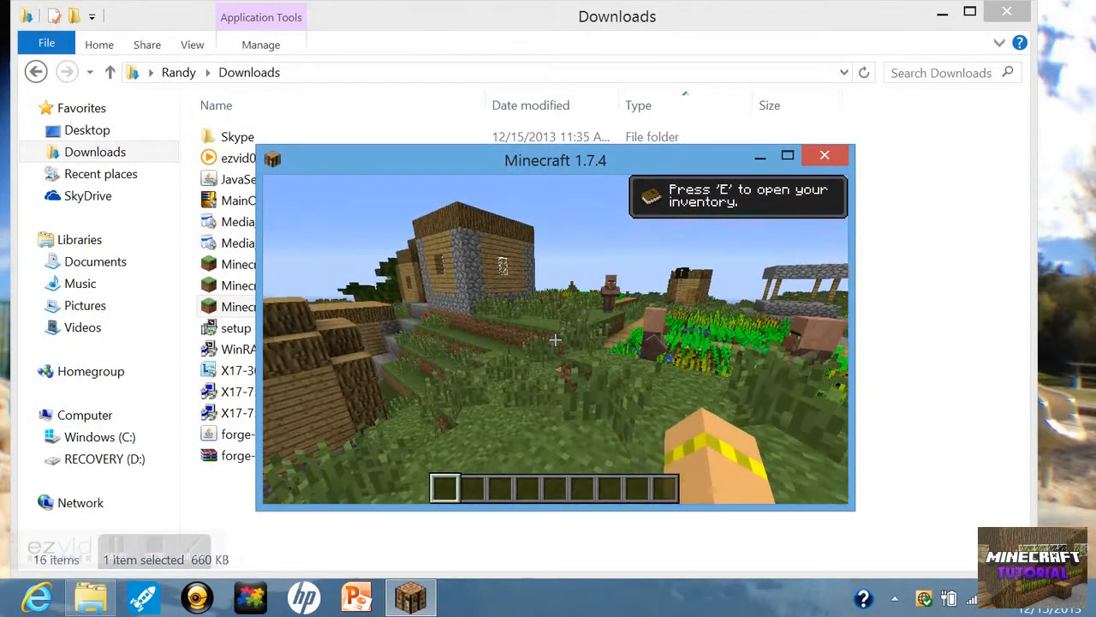
pyautogui.moveTo(555, 339)
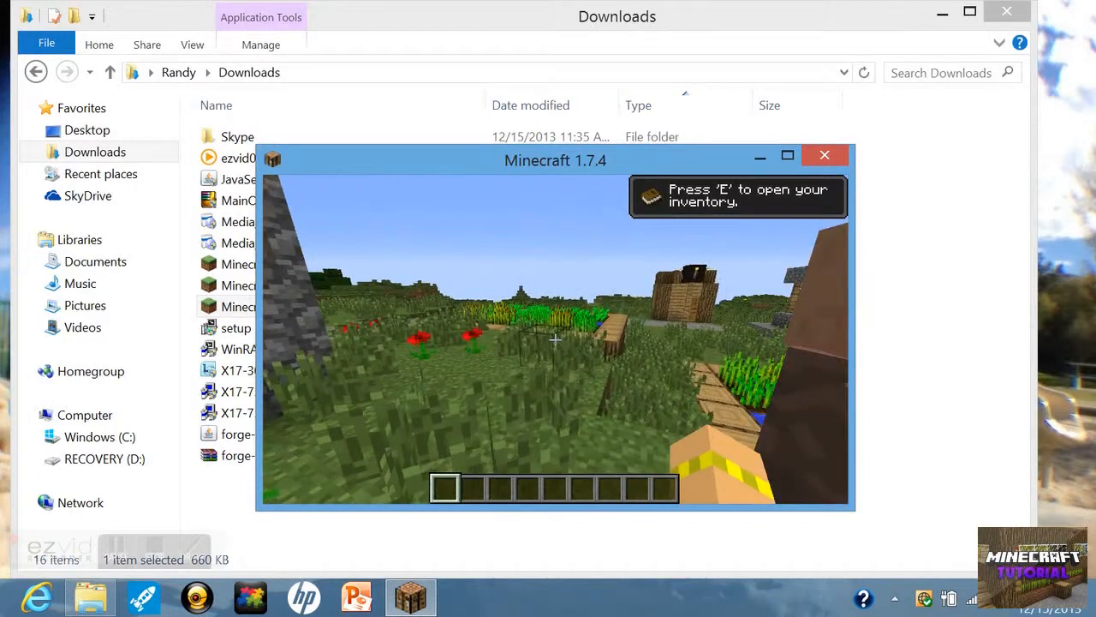
# Pause with Escape, go into Options and Controls, scroll through the key bindings and leave with Done.
pyautogui.press('Escape')
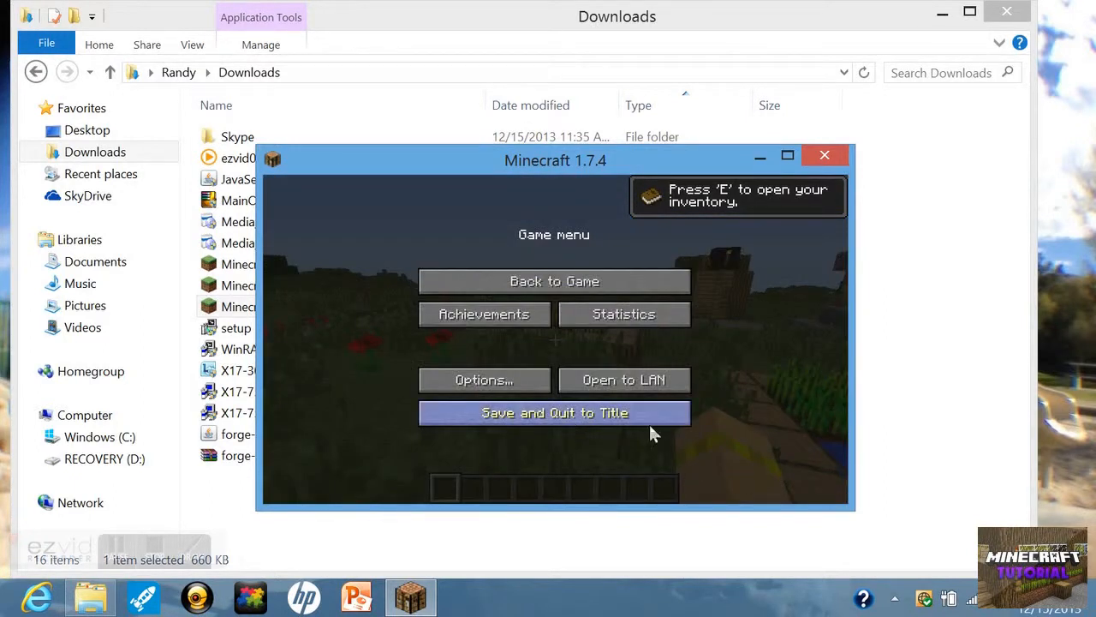
pyautogui.moveTo(483, 380)
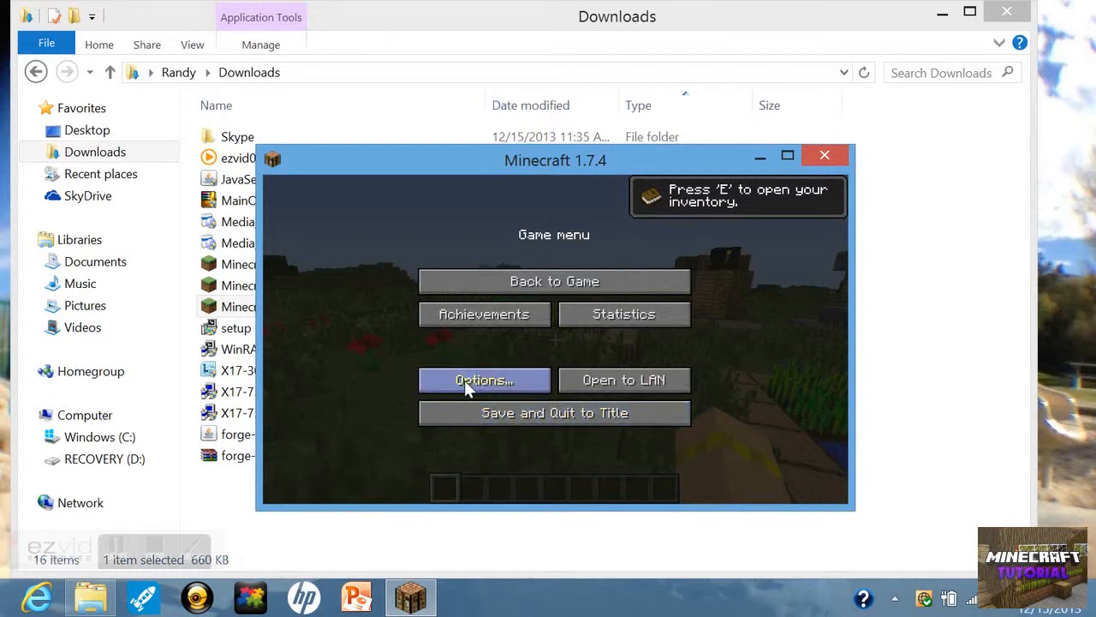
pyautogui.moveTo(493, 384)
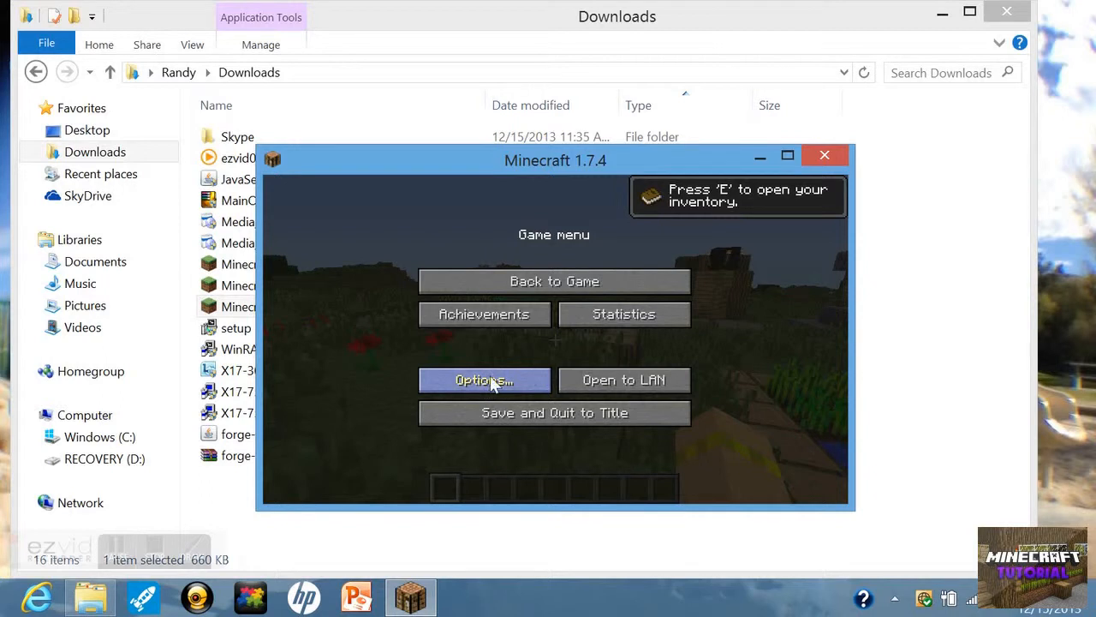
pyautogui.click(483, 380)
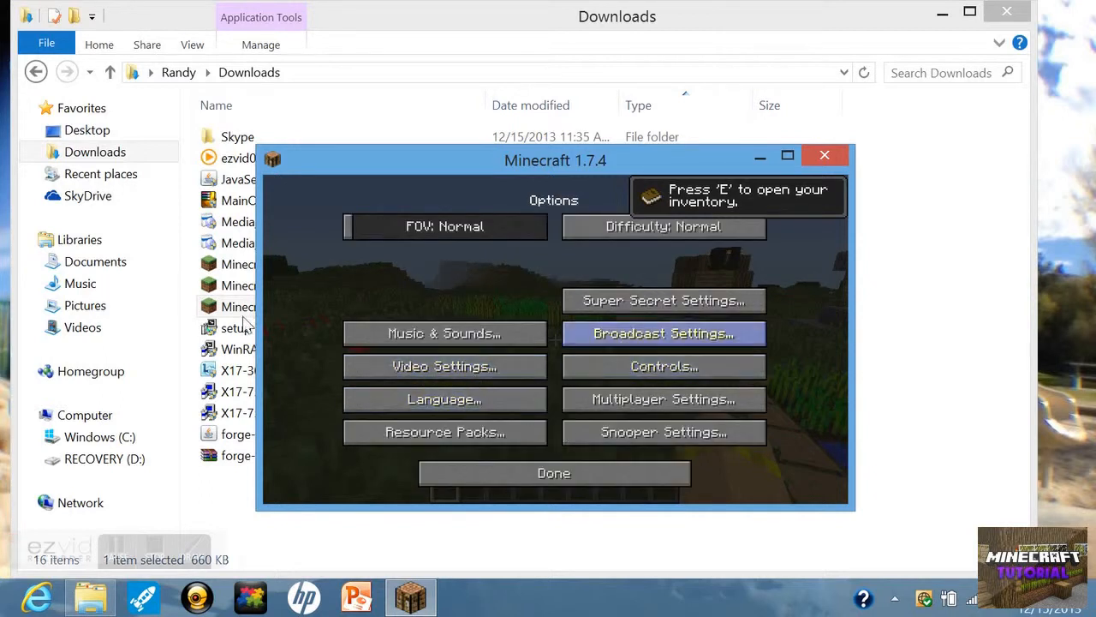
pyautogui.moveTo(694, 346)
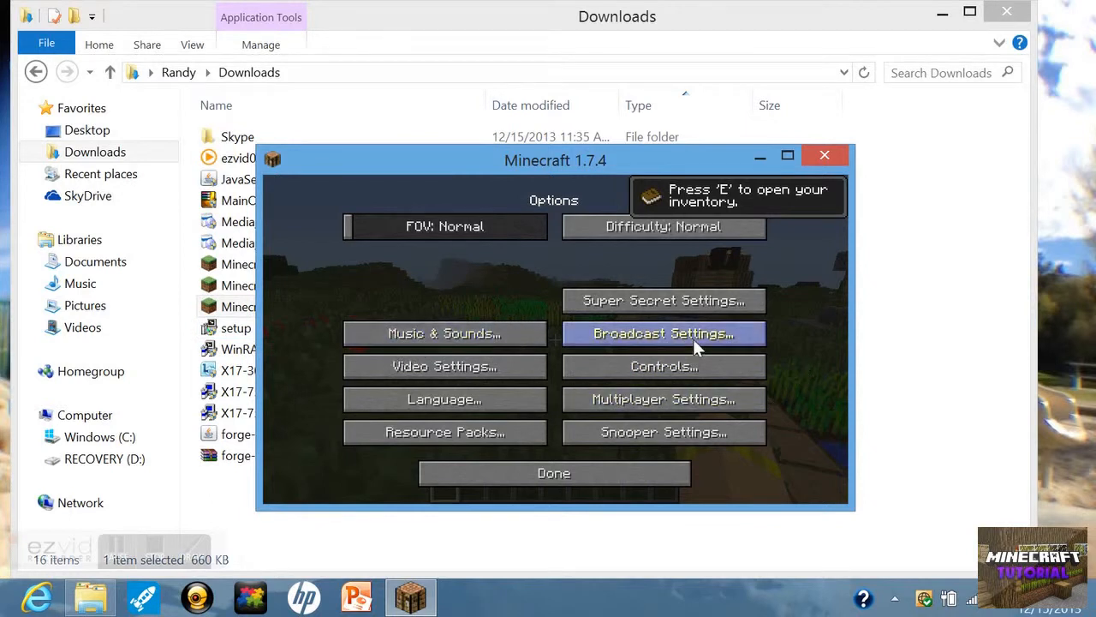
pyautogui.click(664, 366)
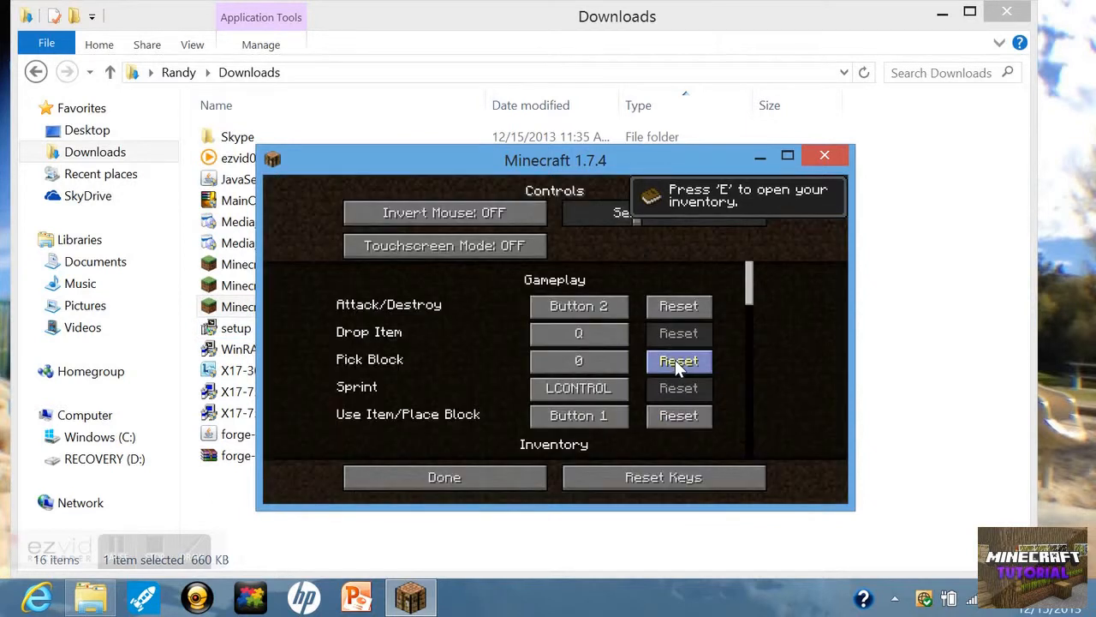
pyautogui.scroll(-3)
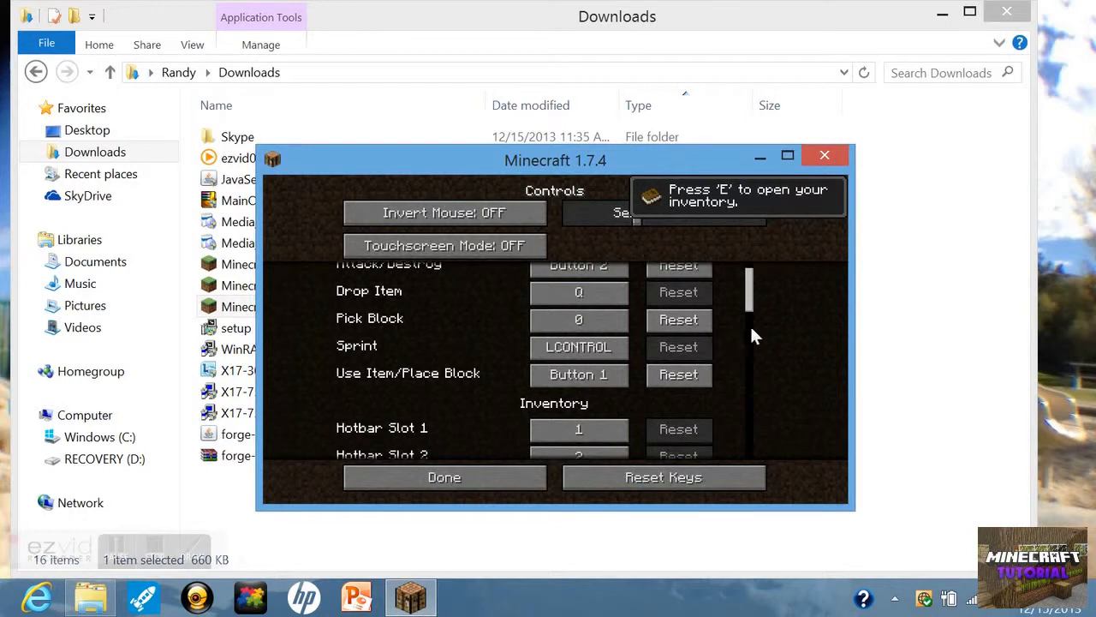
pyautogui.scroll(-3)
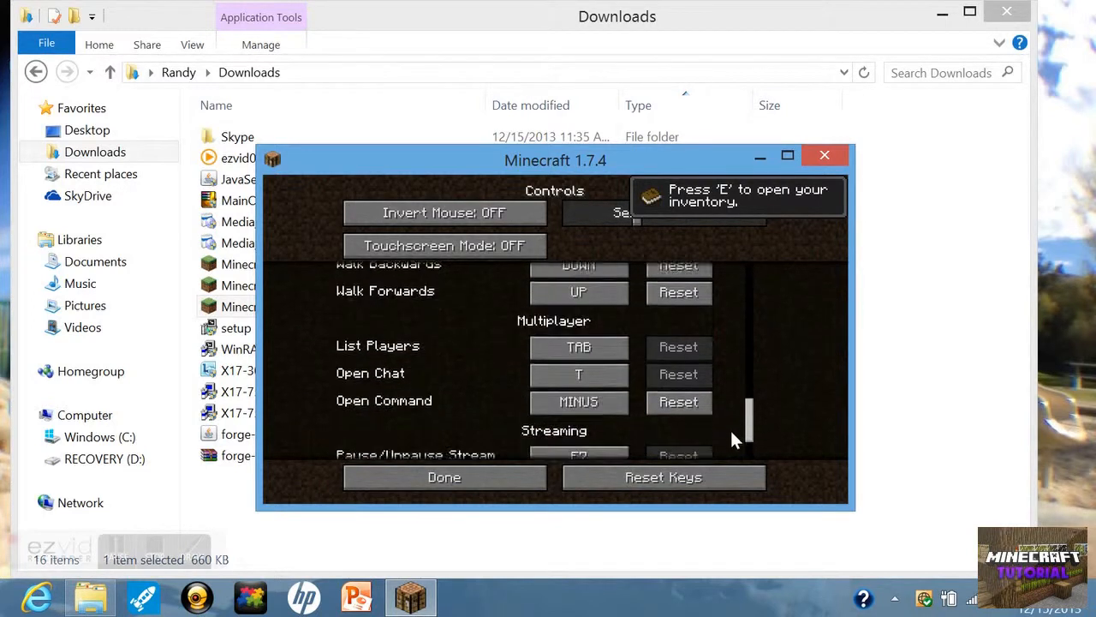
pyautogui.scroll(-3)
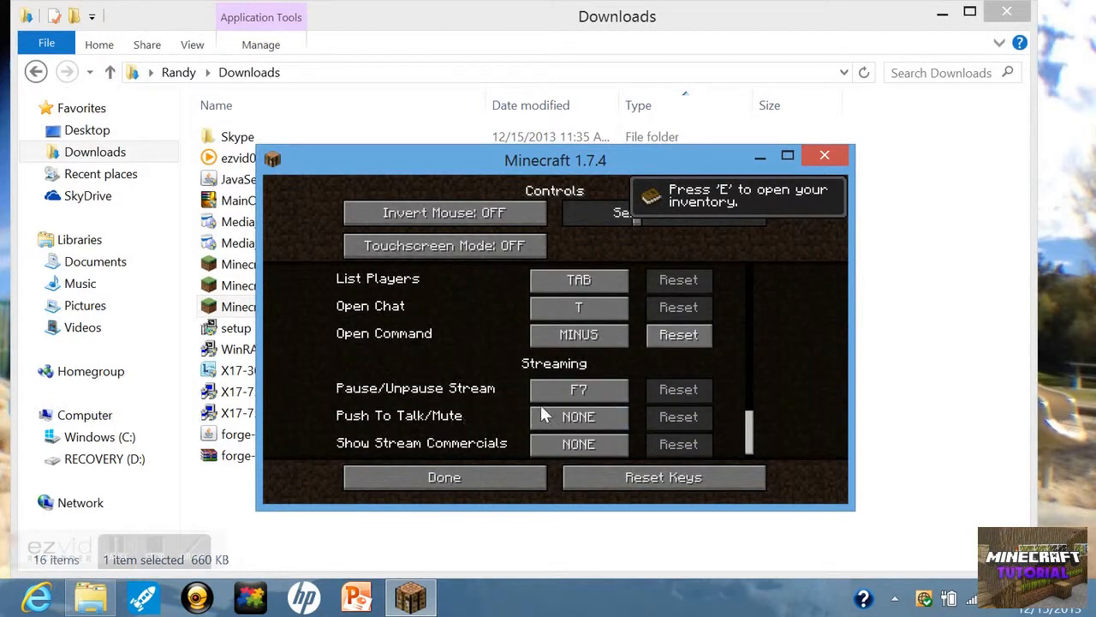
pyautogui.click(443, 476)
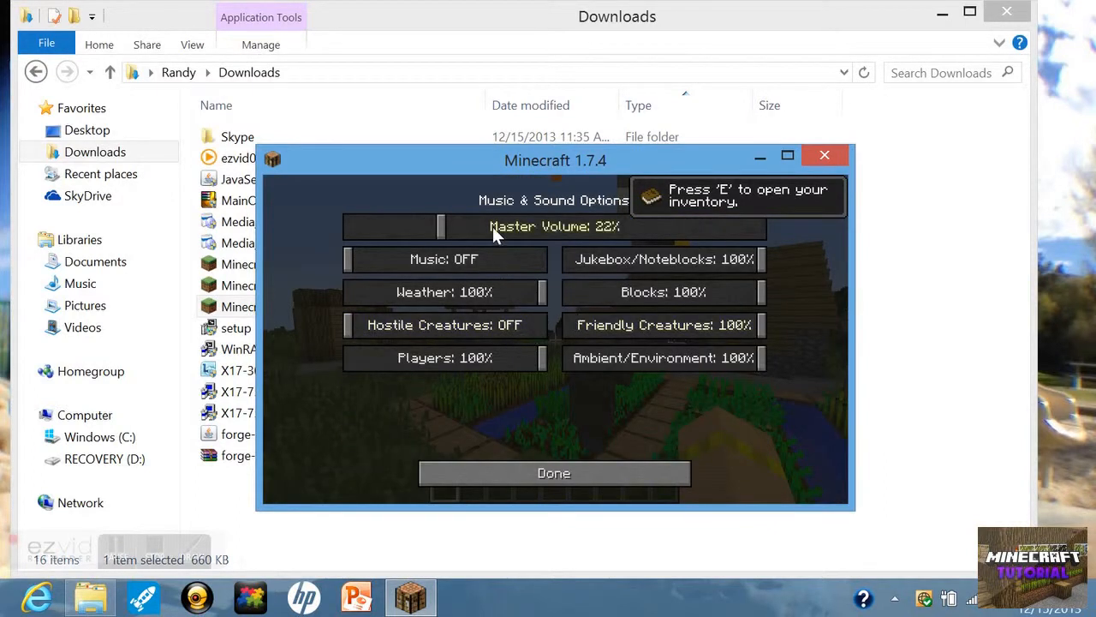
# Resume the village world and enter the chat command '/gamemo' before quitting to the title screen.
pyautogui.click(554, 472)
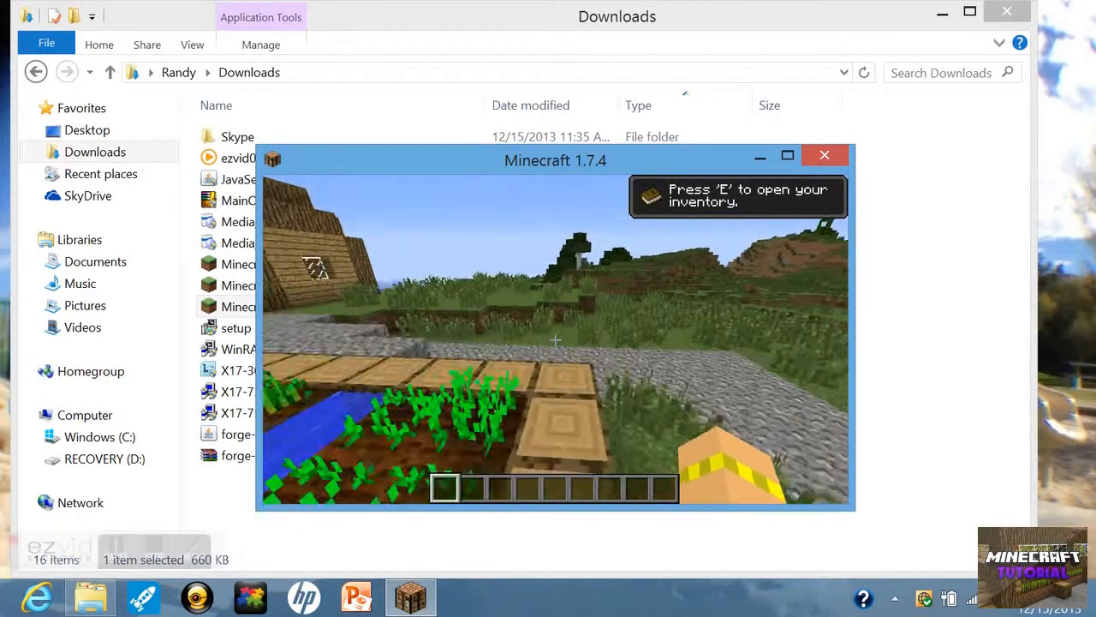
pyautogui.write('/gamemo')
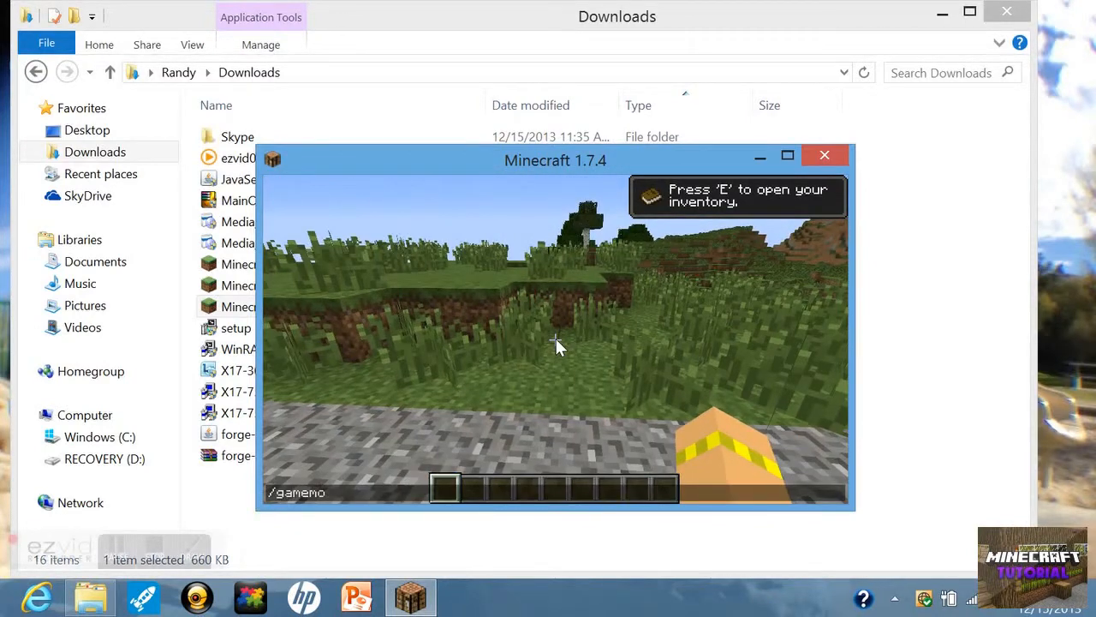
pyautogui.press('enter')
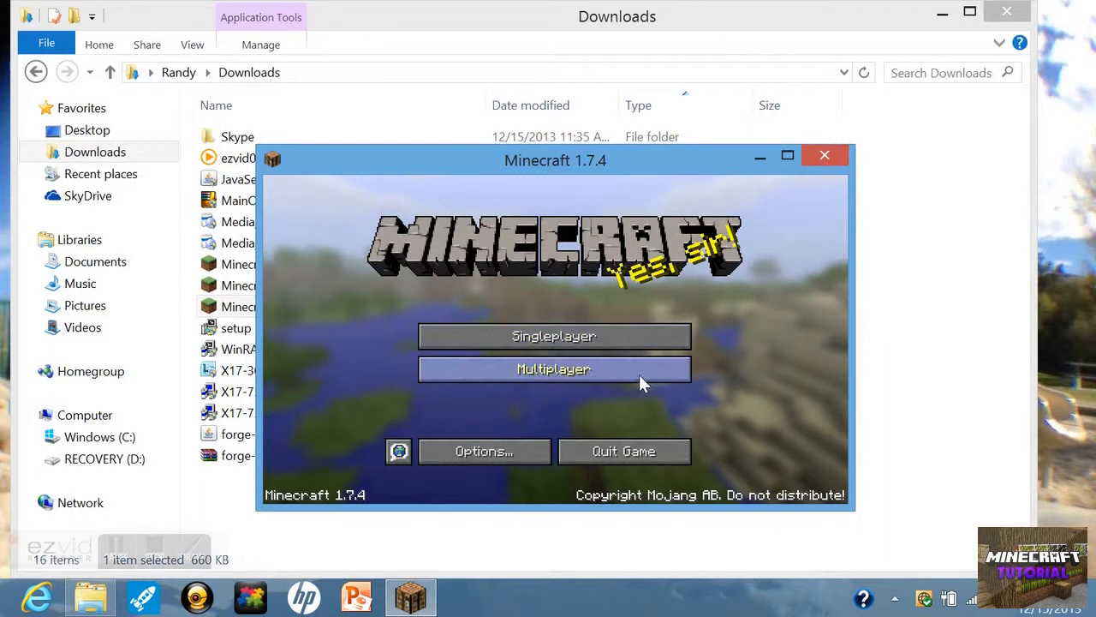
# Start a new Multiplayer server entry named Minecraft Server and begin typing the Mineplex address.
pyautogui.click(555, 370)
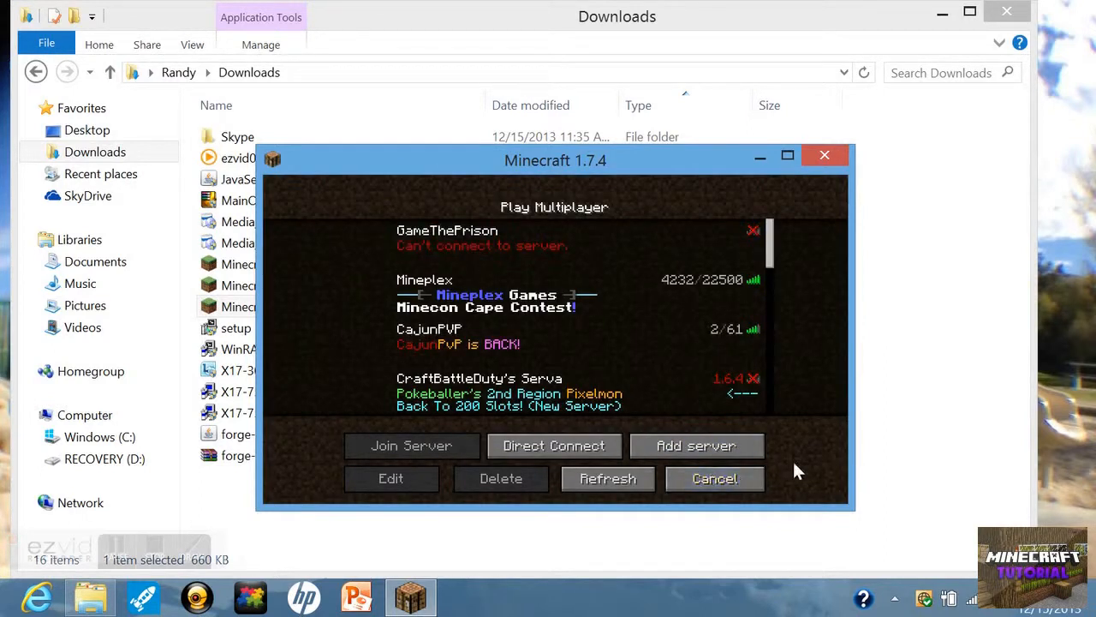
pyautogui.click(391, 478)
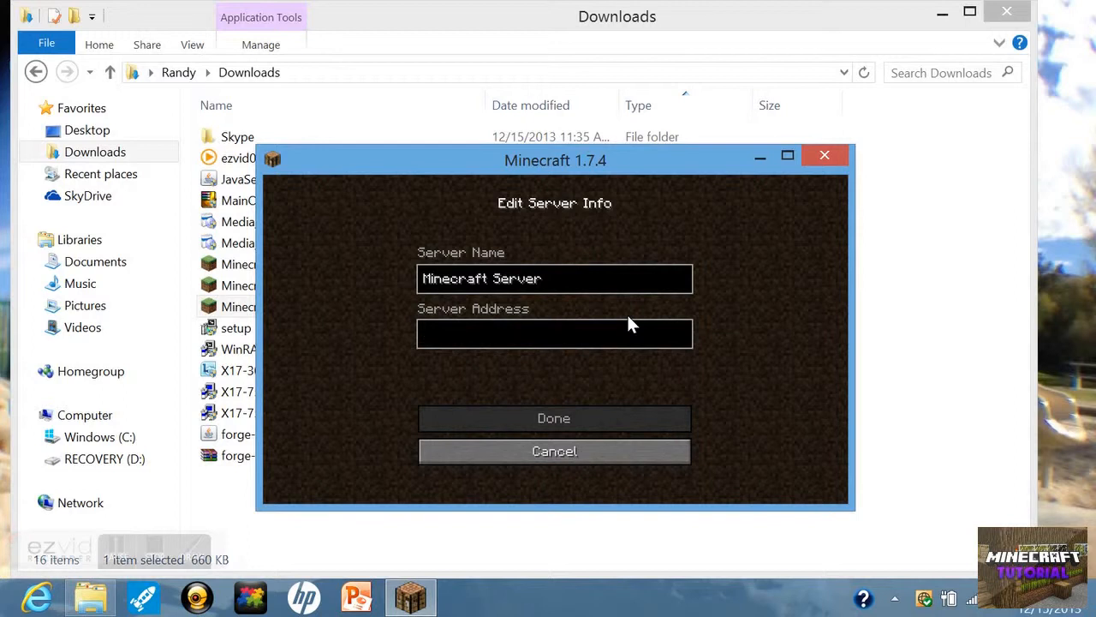
pyautogui.write('-')
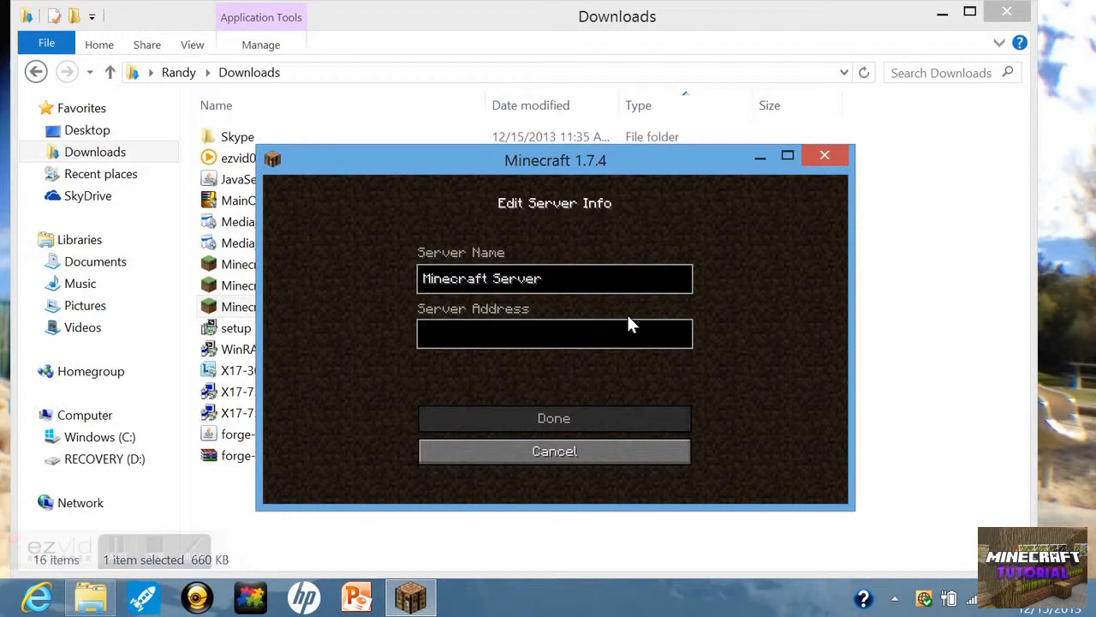
pyautogui.write('eu.mineplex.c')
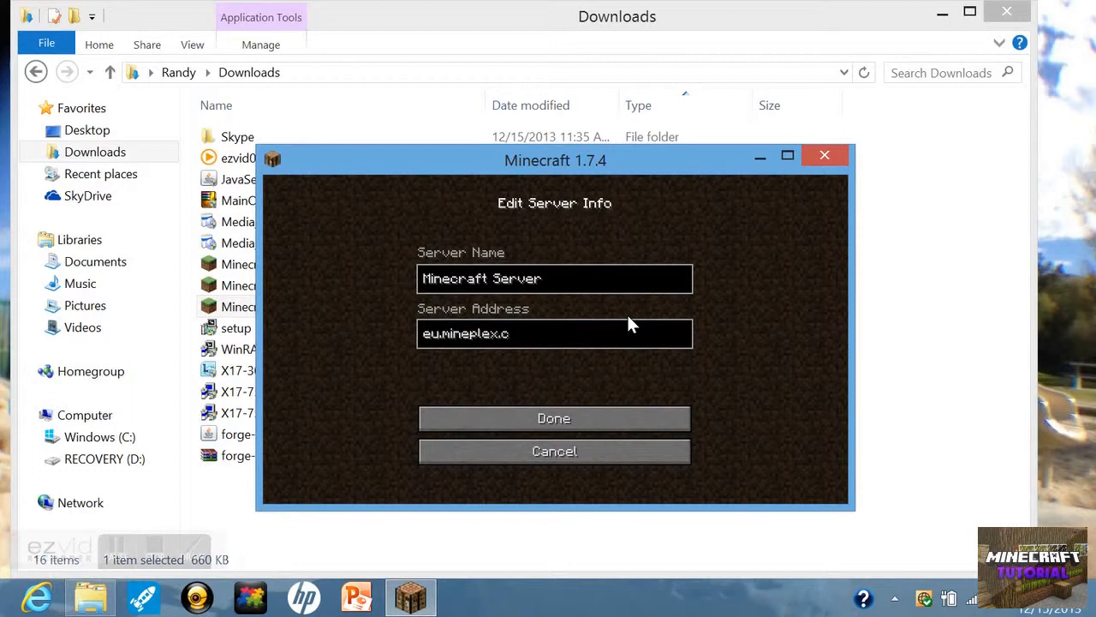
# Save the entry and select Minecraft Server (Mineplex Games) at the bottom of the server list.
pyautogui.click(554, 418)
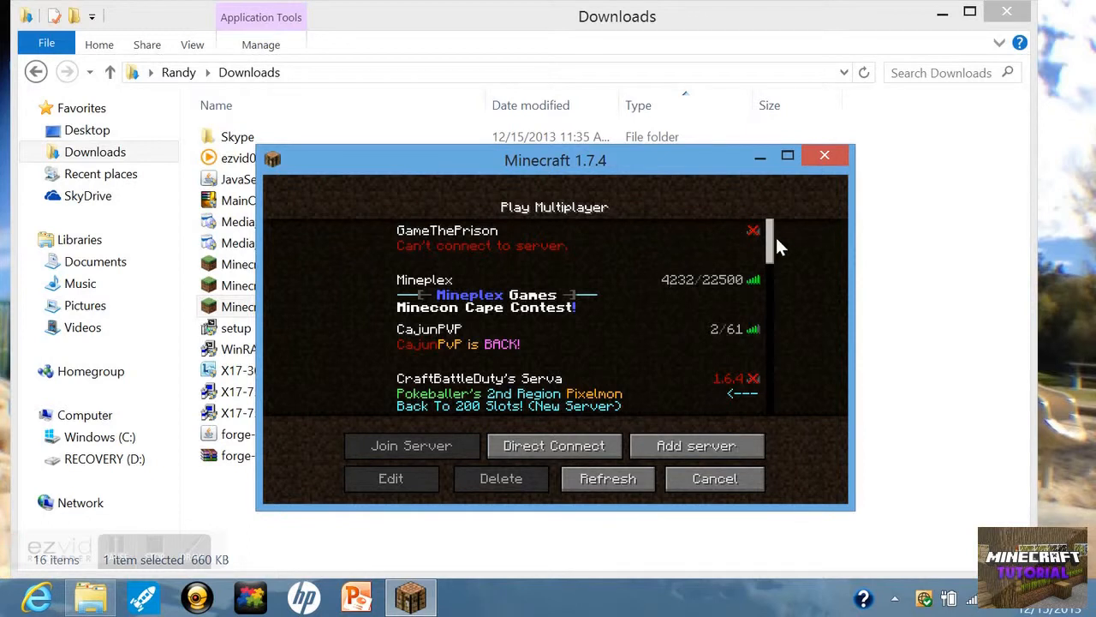
pyautogui.scroll(-3)
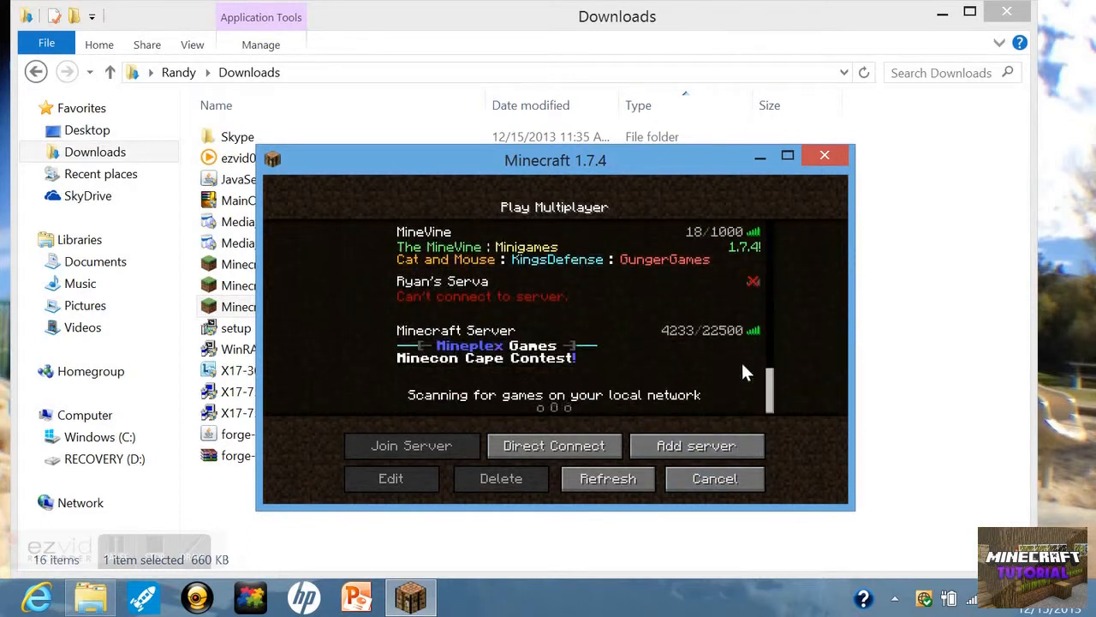
pyautogui.click(555, 344)
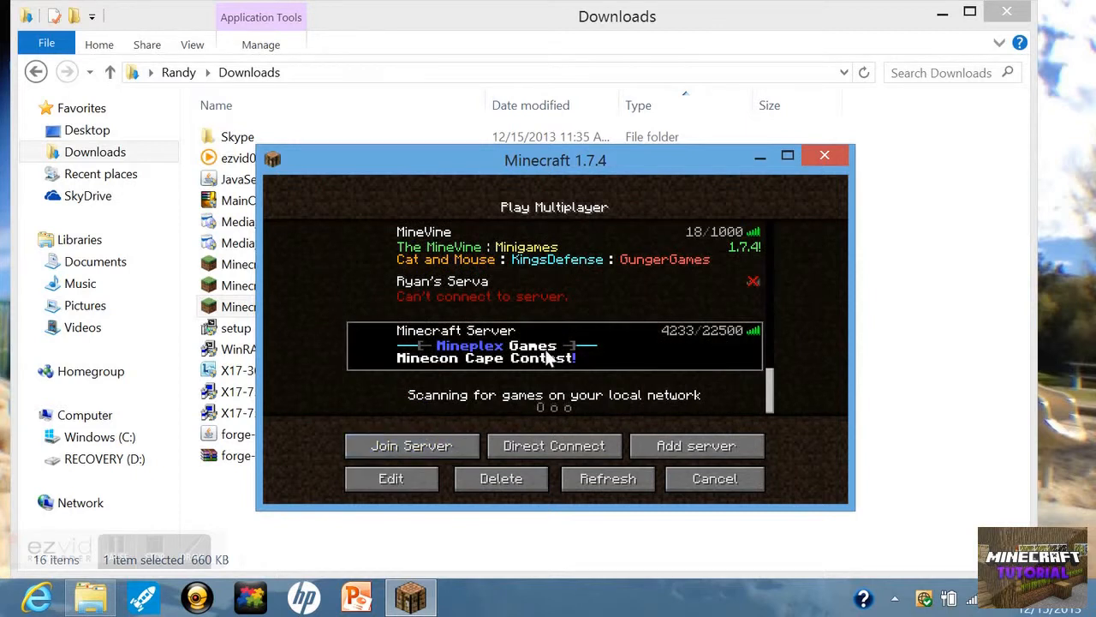
pyautogui.moveTo(505, 363)
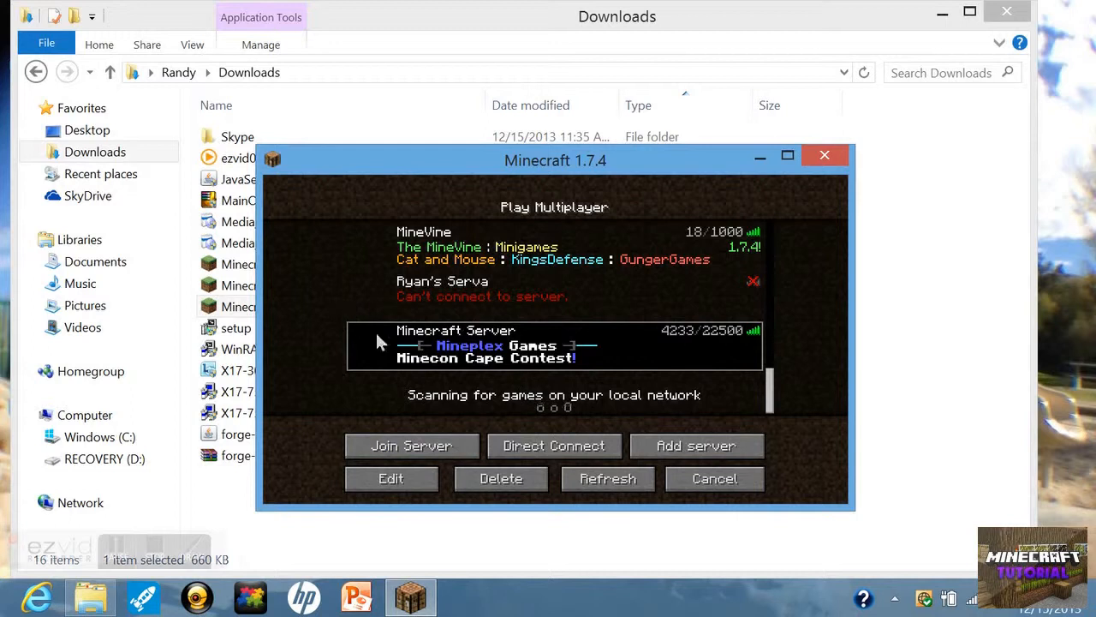
pyautogui.moveTo(336, 278)
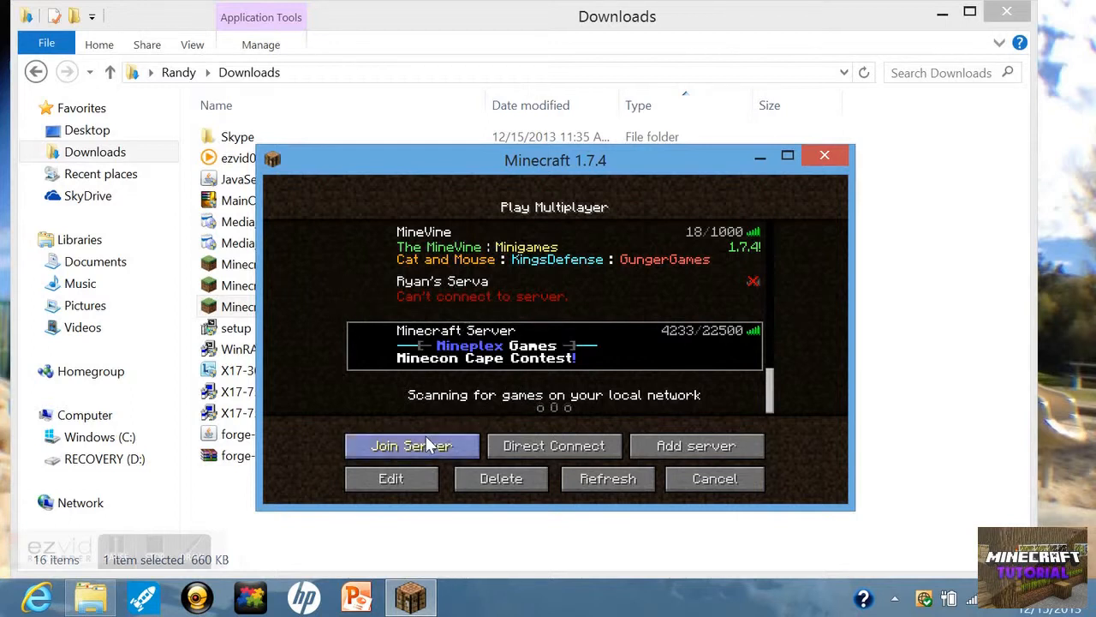
# Join the Mineplex server and bring up the pause menu in its lobby.
pyautogui.click(412, 445)
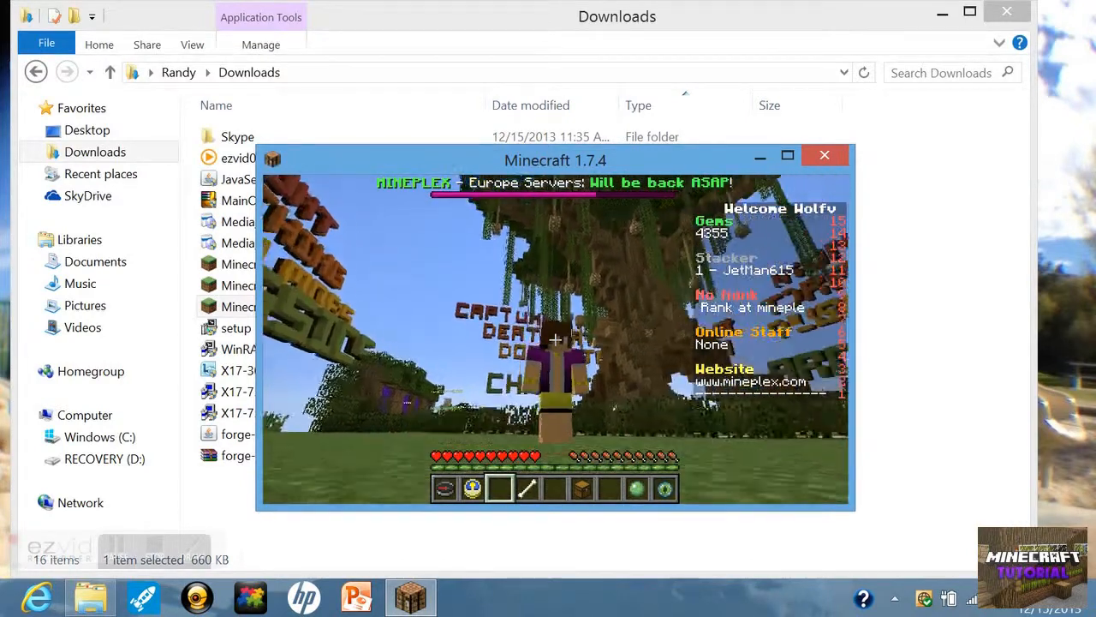
pyautogui.press('Escape')
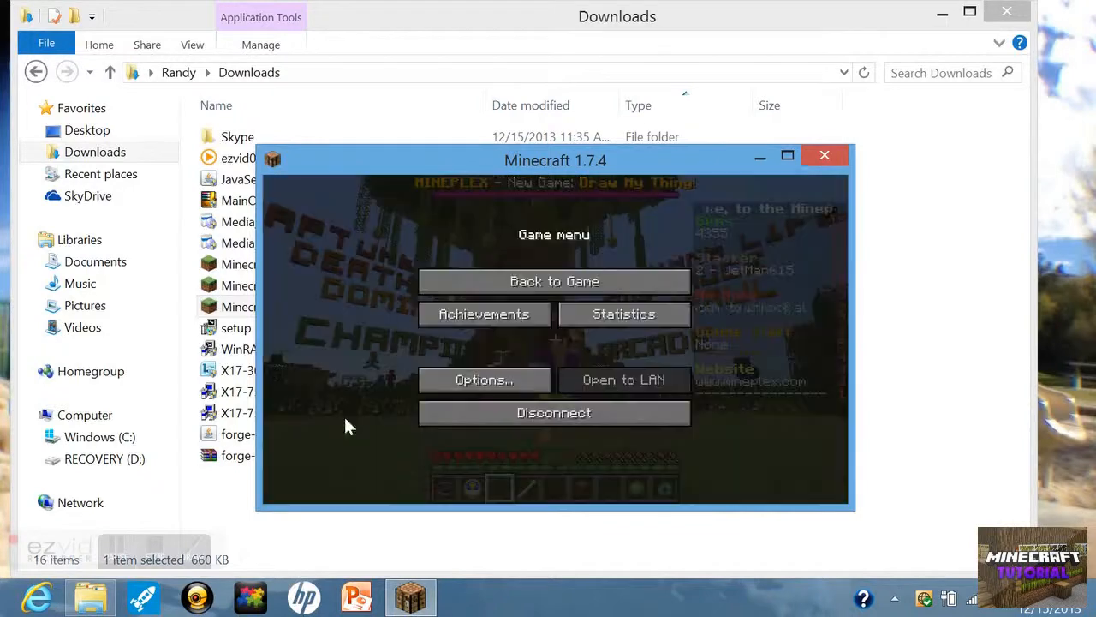